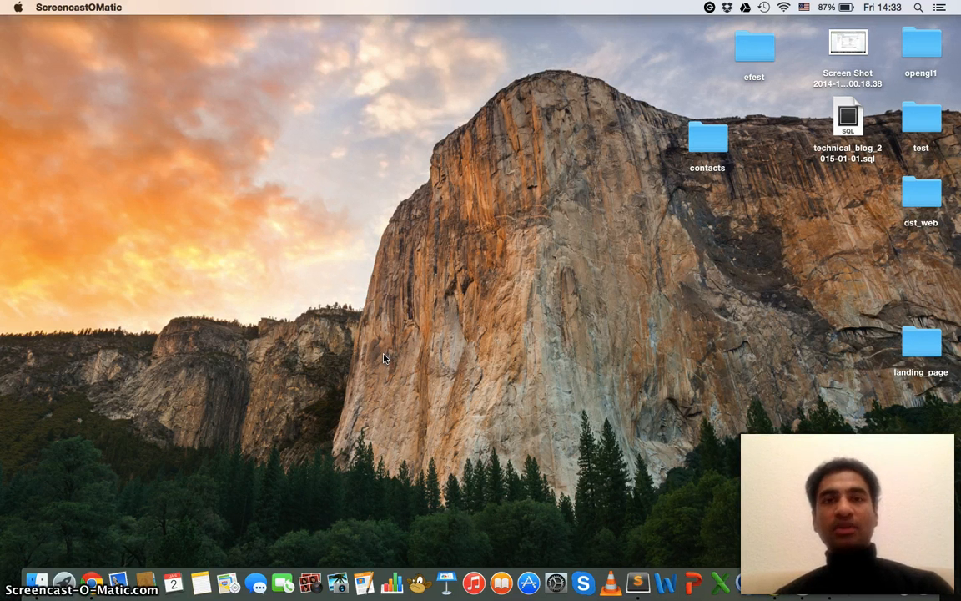
{"action": "mouse_move", "coordinate": [426, 363]}
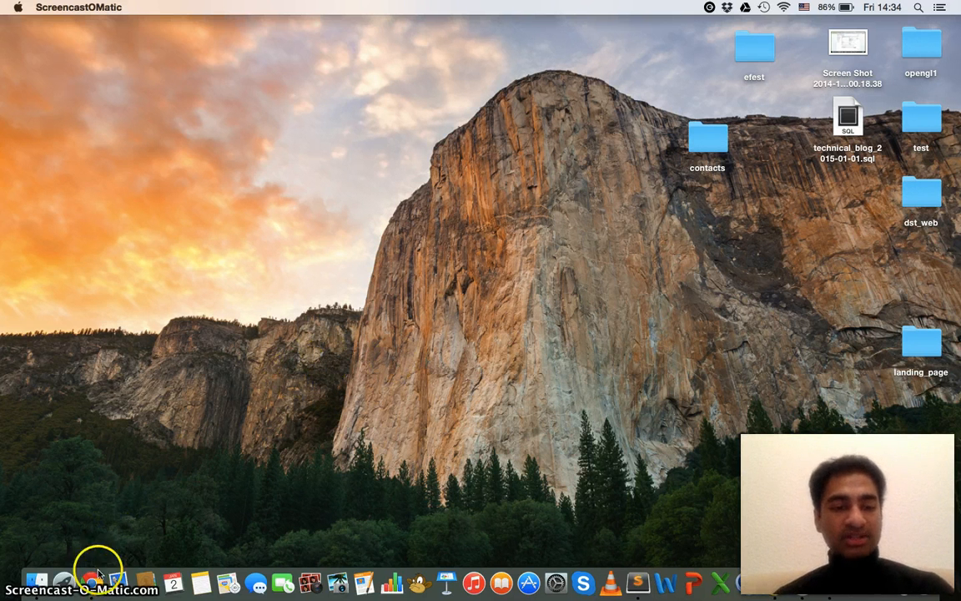
Launch Chrome, open webscada.in, then search Google for 'scada' in a new tab
{"action": "left_click", "coordinate": [92, 578]}
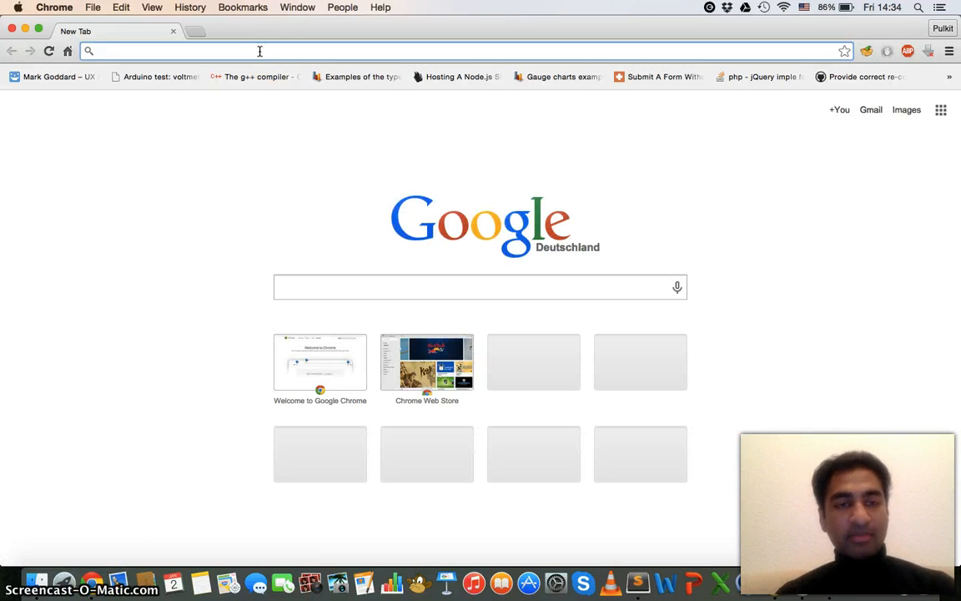
{"action": "type", "text": "web"}
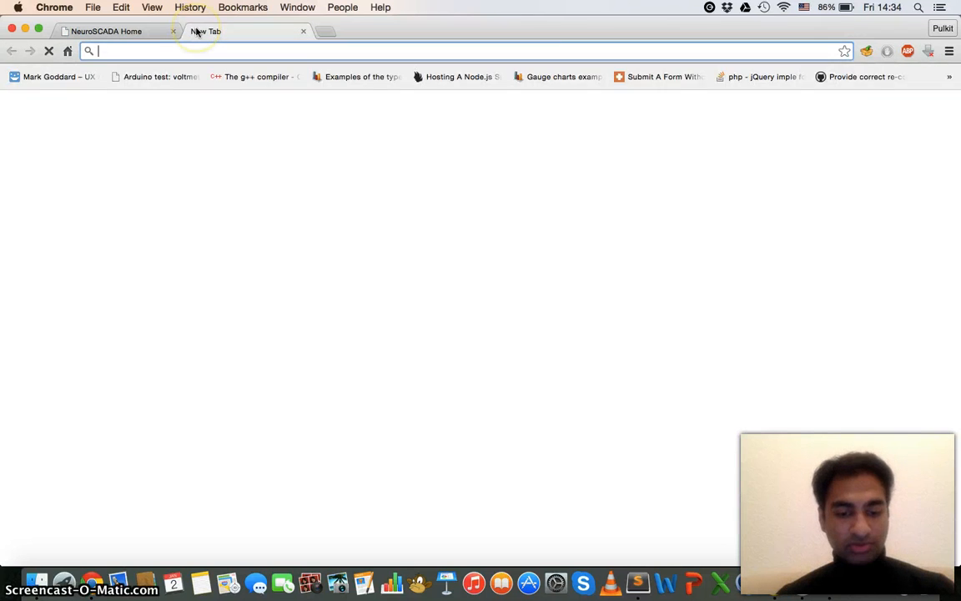
{"action": "type", "text": "scada"}
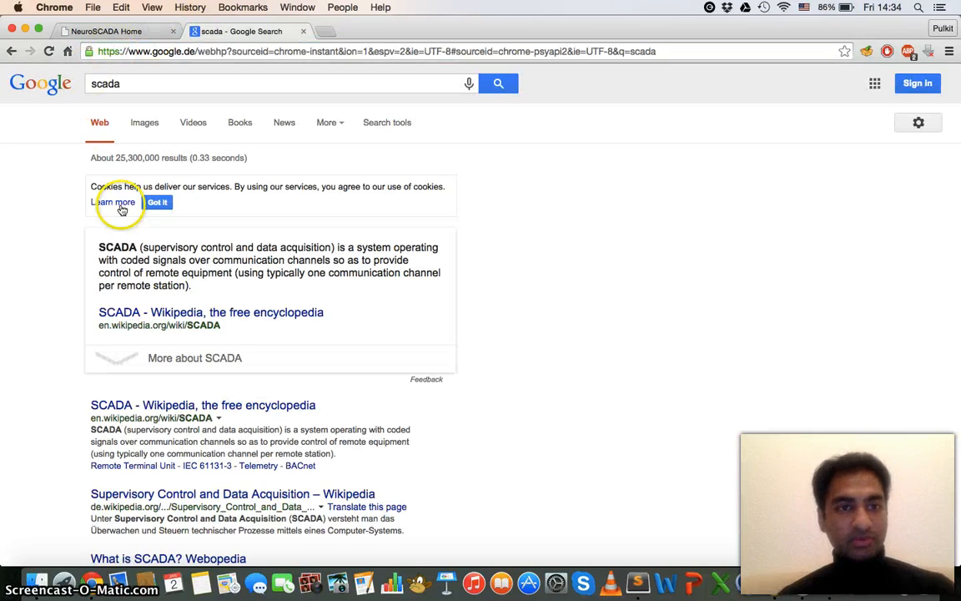
{"action": "mouse_move", "coordinate": [169, 262]}
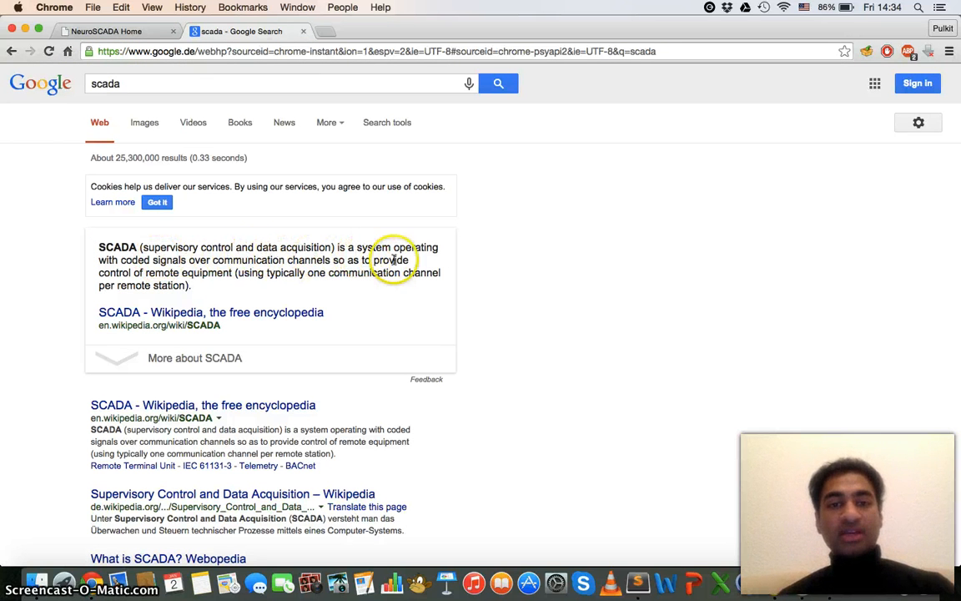
{"action": "mouse_move", "coordinate": [392, 260]}
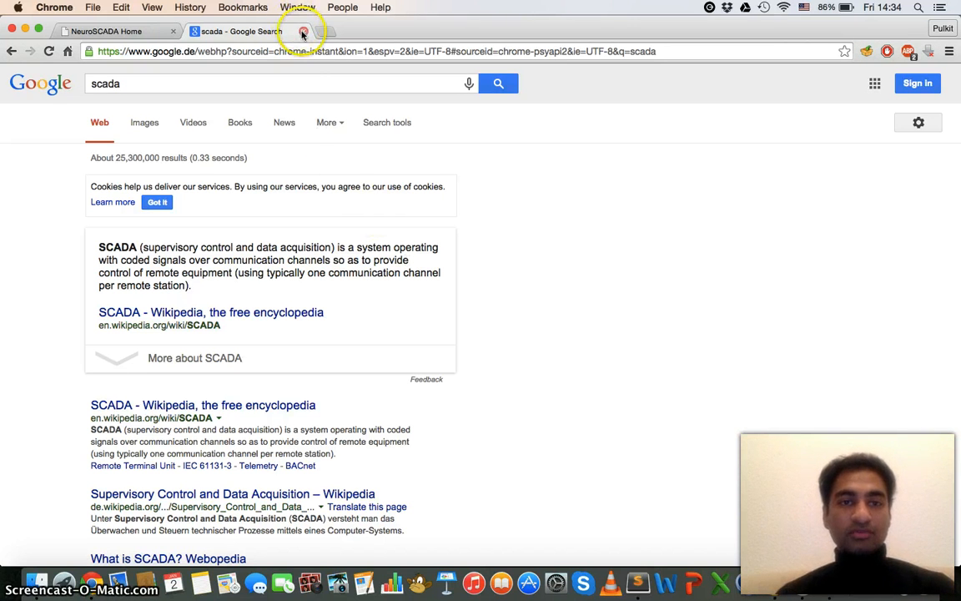
Close the 'scada' results tab, then scroll through the NeuroSCADA home page and back up
{"action": "left_click", "coordinate": [303, 31]}
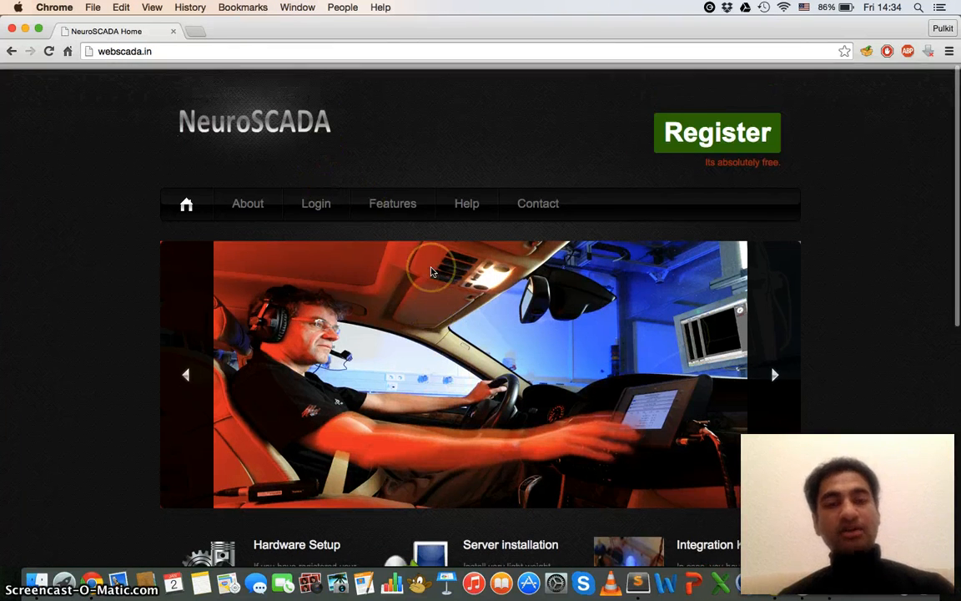
{"action": "scroll", "scroll_direction": "down", "scroll_amount": 3}
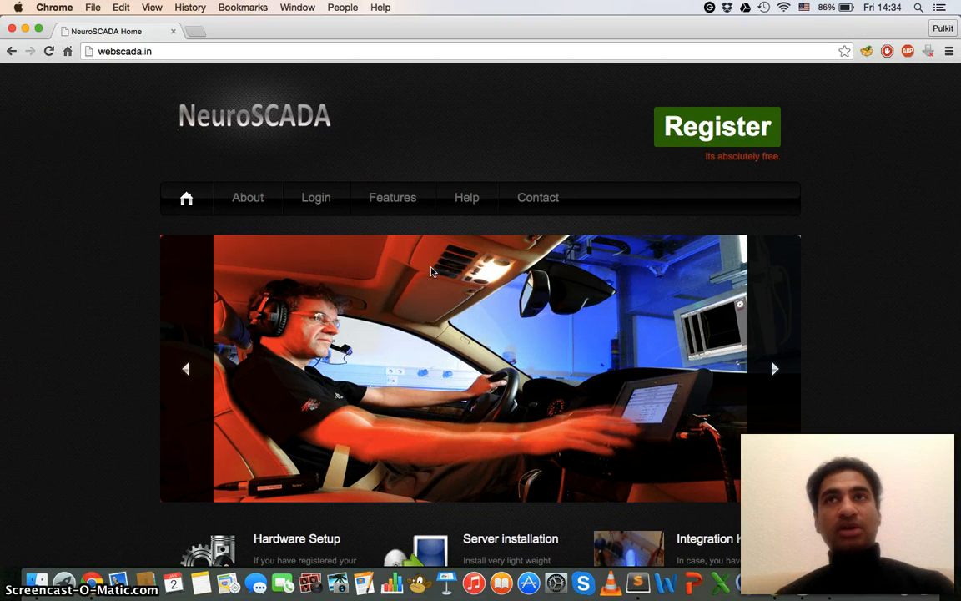
{"action": "mouse_move", "coordinate": [311, 155]}
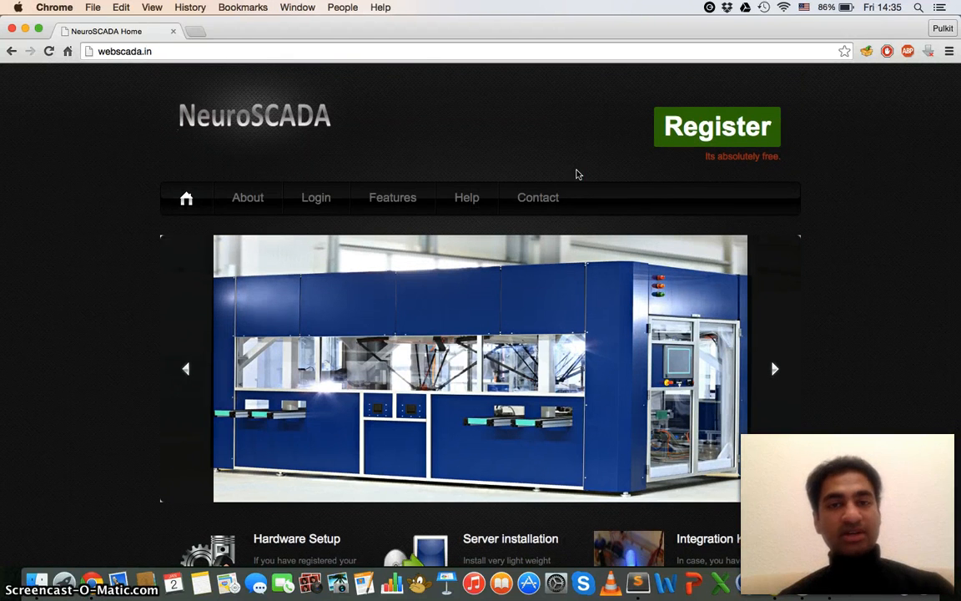
{"action": "mouse_move", "coordinate": [254, 158]}
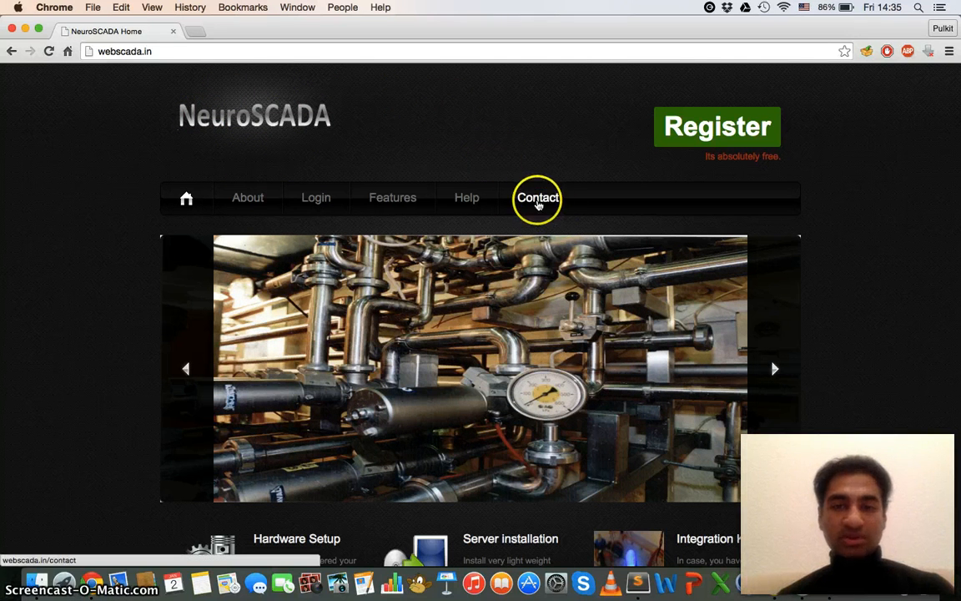
{"action": "mouse_move", "coordinate": [392, 198]}
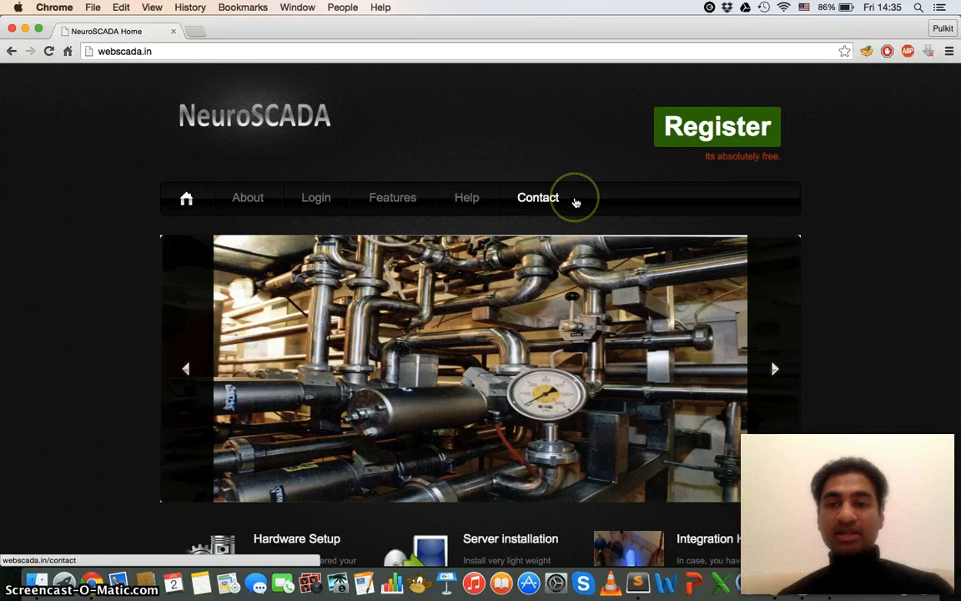
{"action": "scroll", "scroll_direction": "down", "scroll_amount": 3}
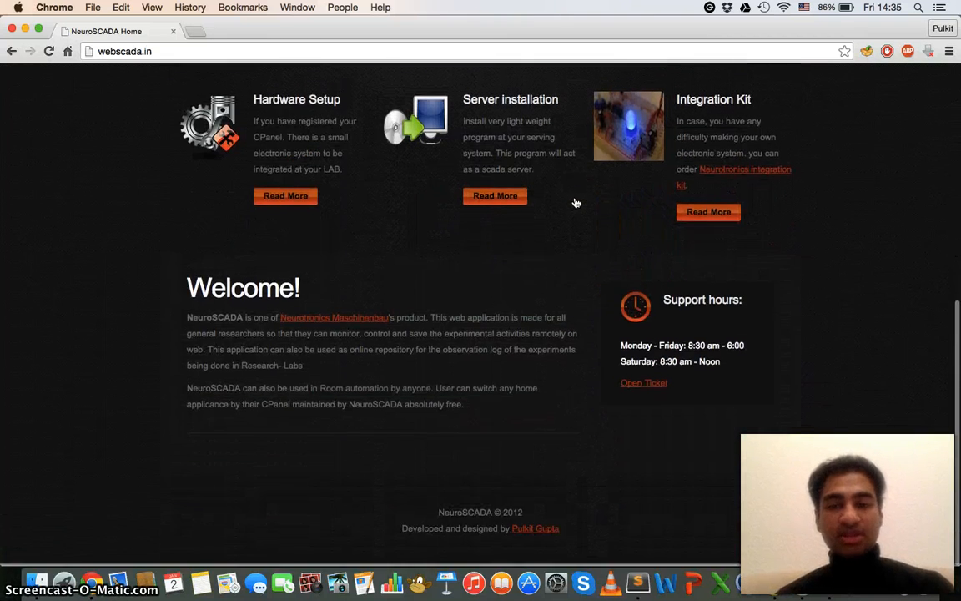
{"action": "scroll", "scroll_direction": "up", "scroll_amount": 3}
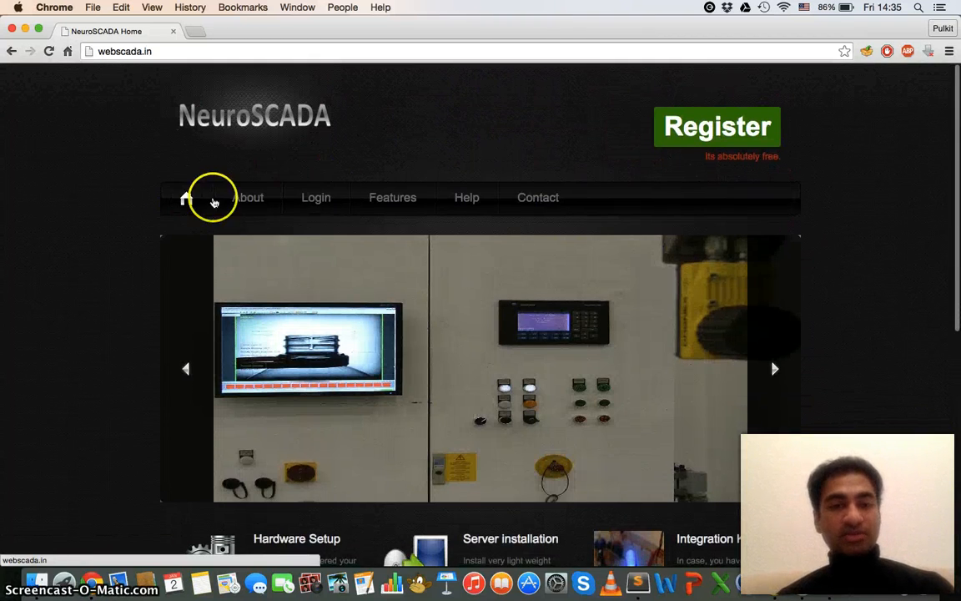
{"action": "mouse_move", "coordinate": [636, 142]}
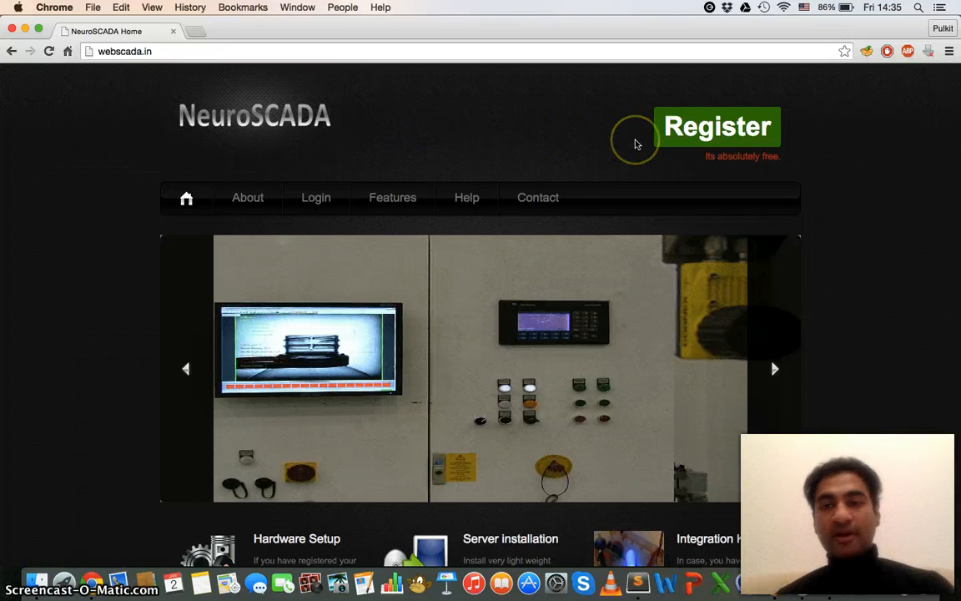
{"action": "left_click", "coordinate": [716, 126]}
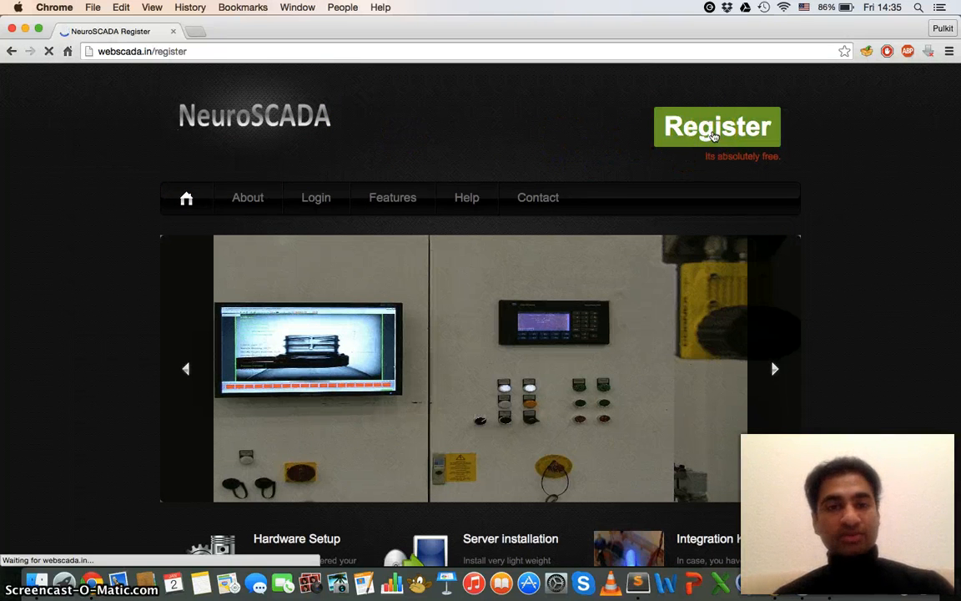
{"action": "left_click", "coordinate": [717, 125]}
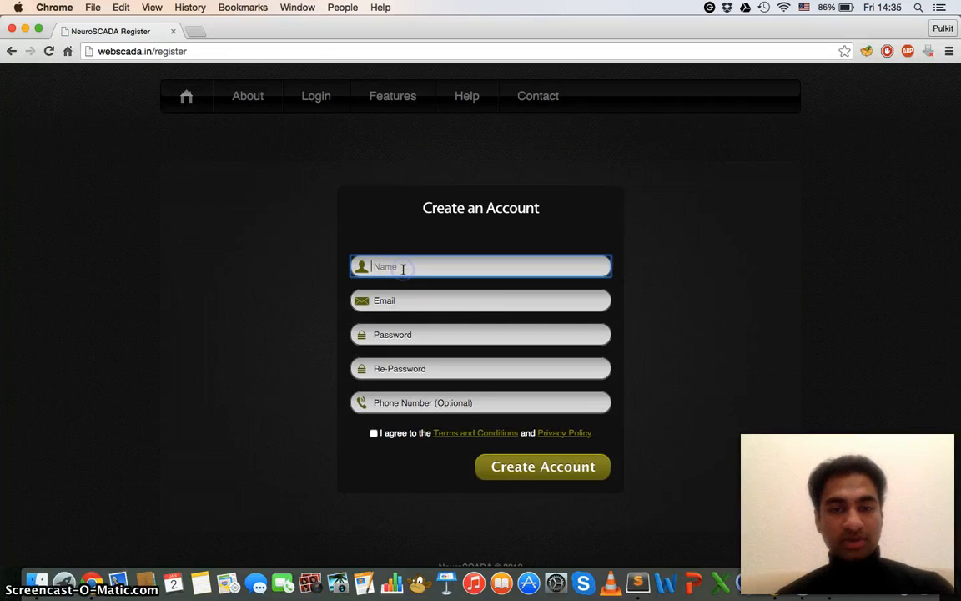
{"action": "left_click", "coordinate": [481, 301]}
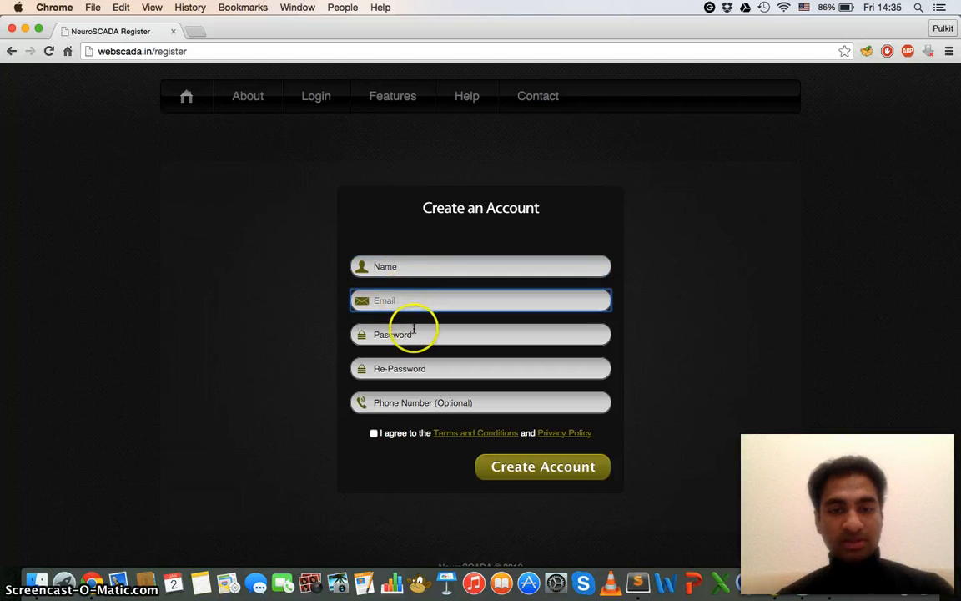
{"action": "left_click", "coordinate": [480, 266]}
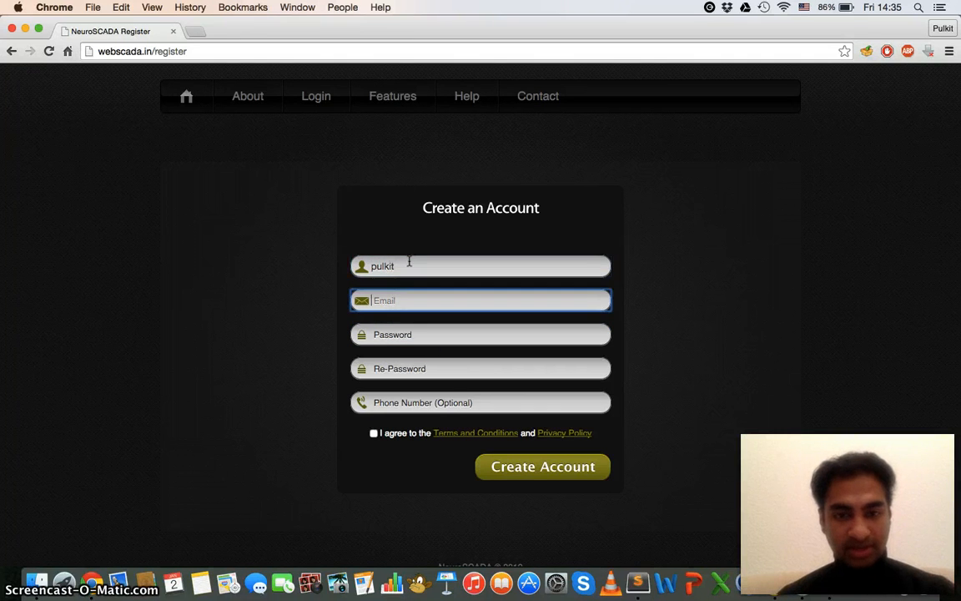
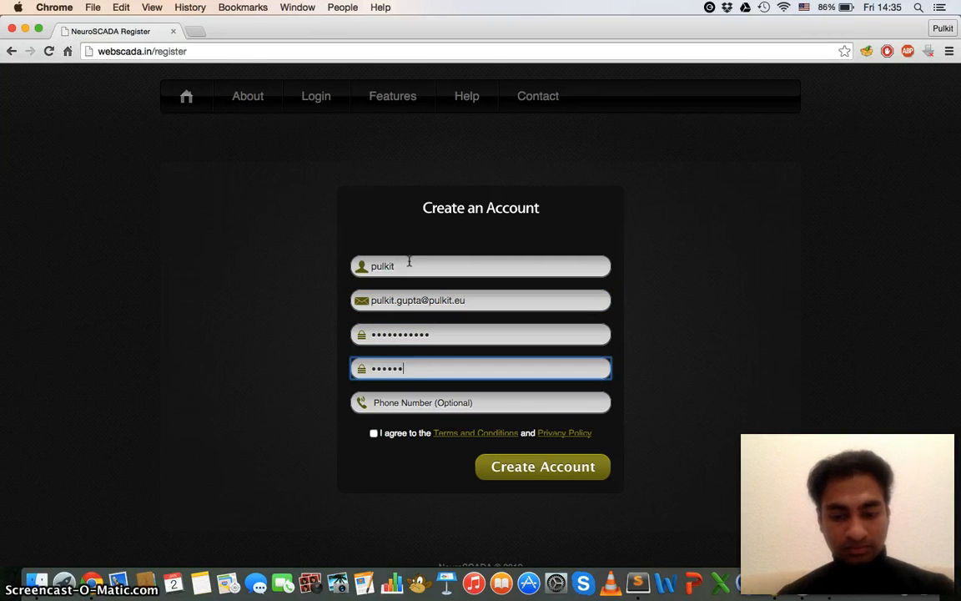
{"action": "type", "text": "•••••"}
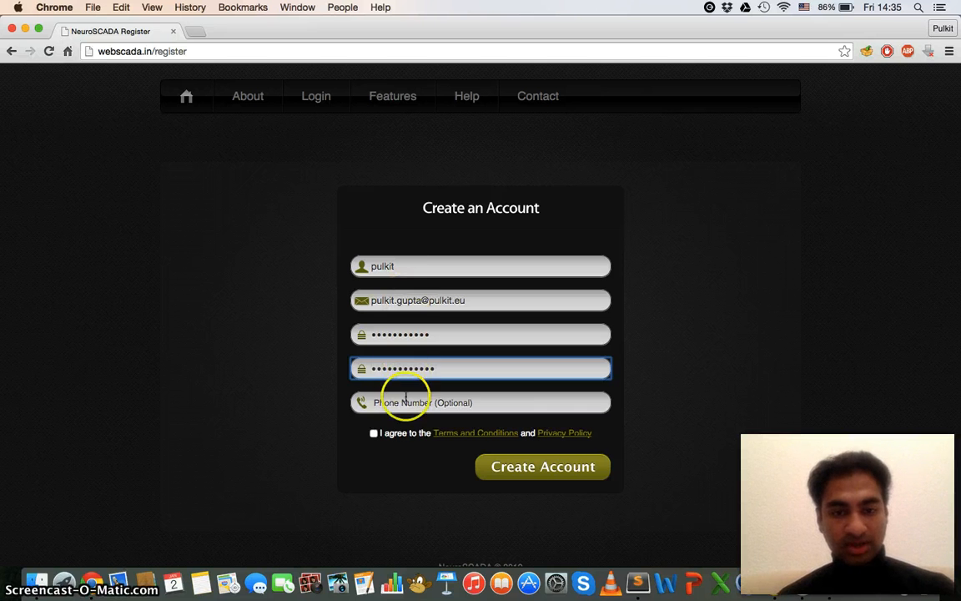
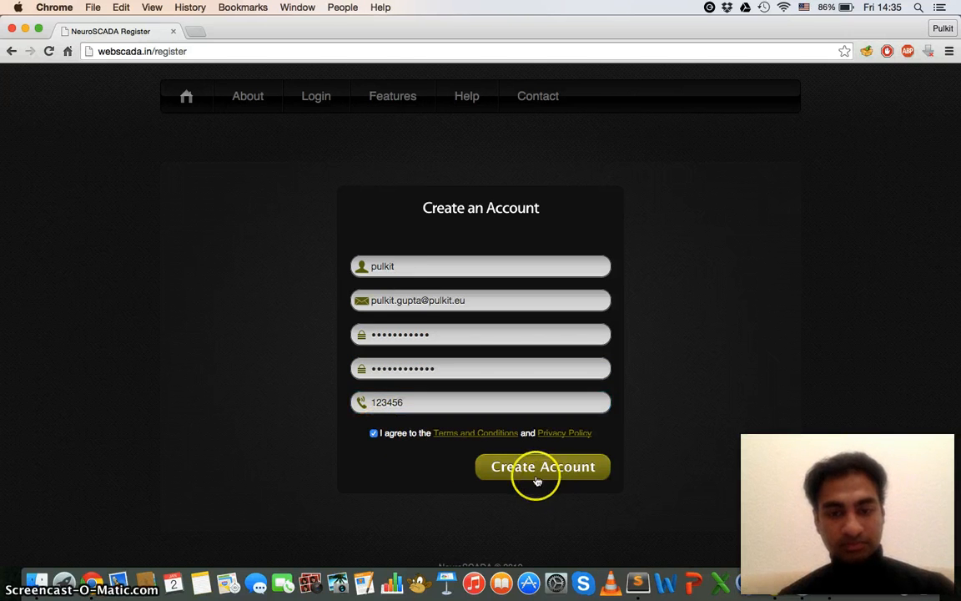
Submit the account, dismiss the password-mismatch warning, and resubmit to create it
{"action": "left_click", "coordinate": [542, 466]}
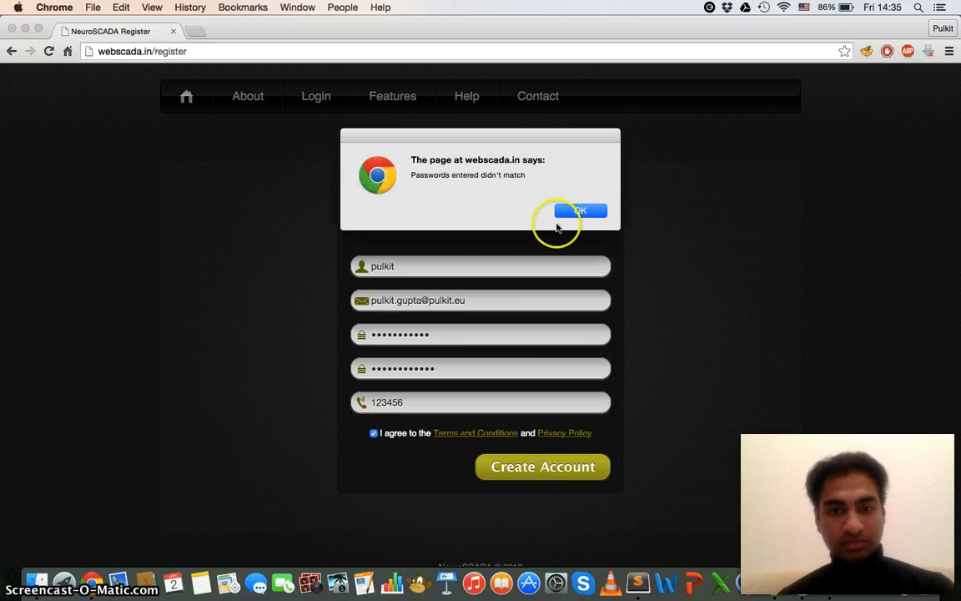
{"action": "left_click", "coordinate": [581, 210]}
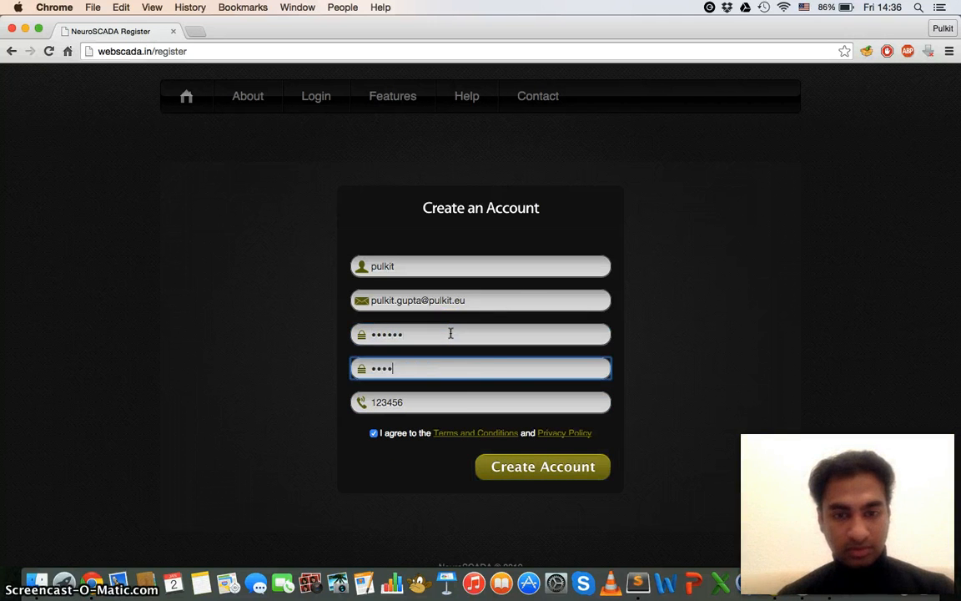
{"action": "left_click", "coordinate": [542, 466]}
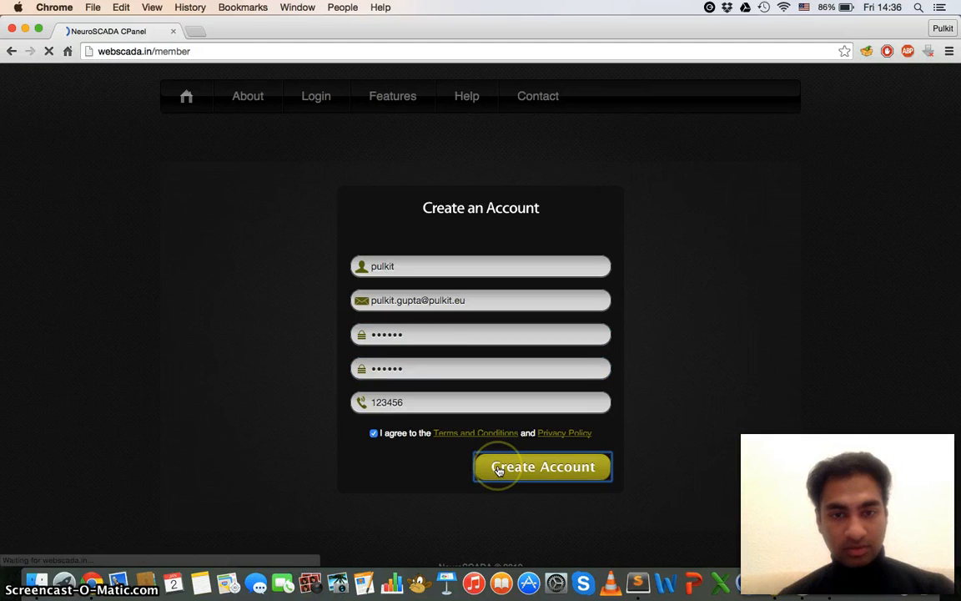
{"action": "left_click", "coordinate": [542, 466]}
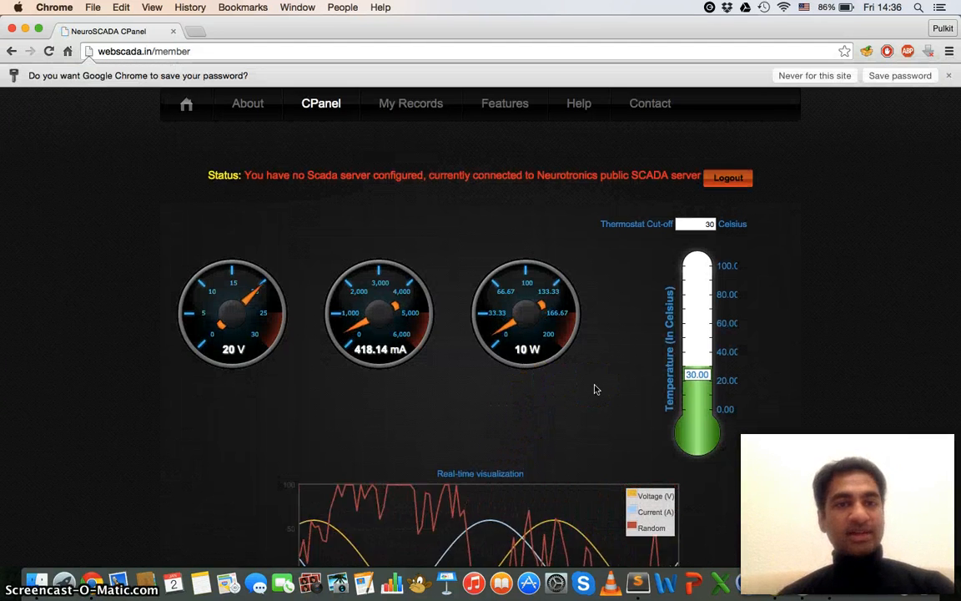
{"action": "scroll", "scroll_direction": "down", "scroll_amount": 3}
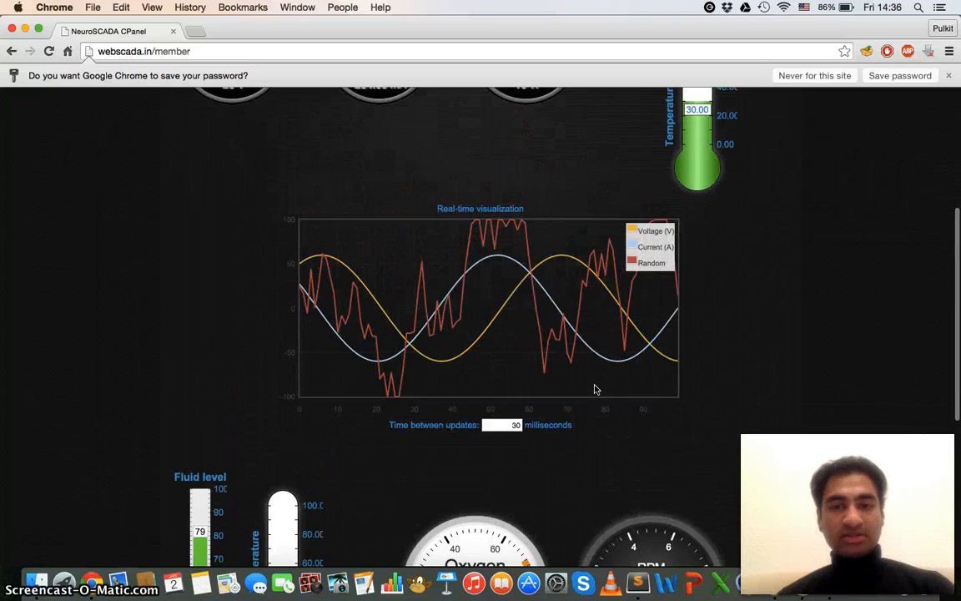
{"action": "scroll", "scroll_direction": "up", "scroll_amount": 3}
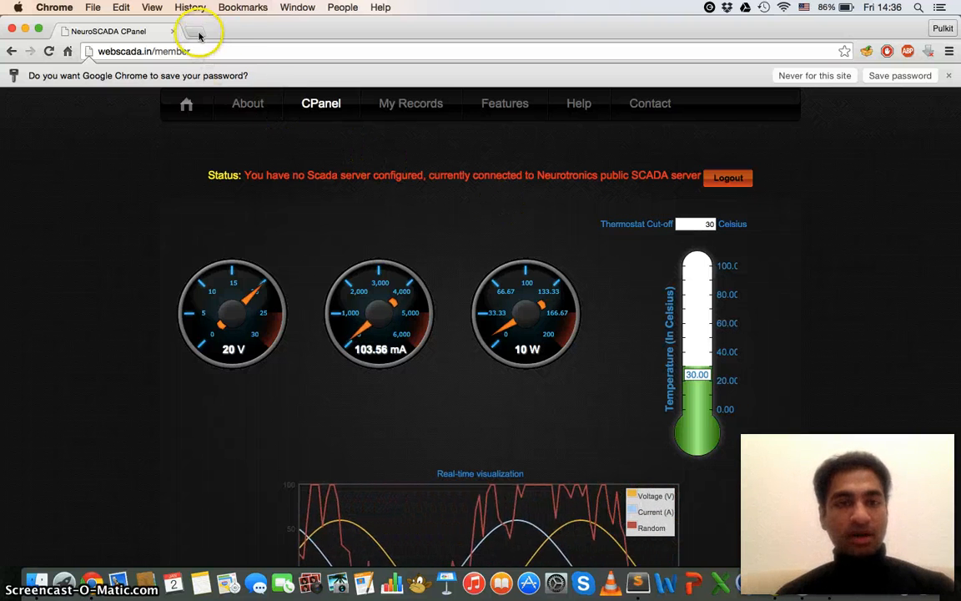
Load techblog.pulkit.eu in a new tab and open its Online SCADA project article
{"action": "left_click", "coordinate": [197, 31]}
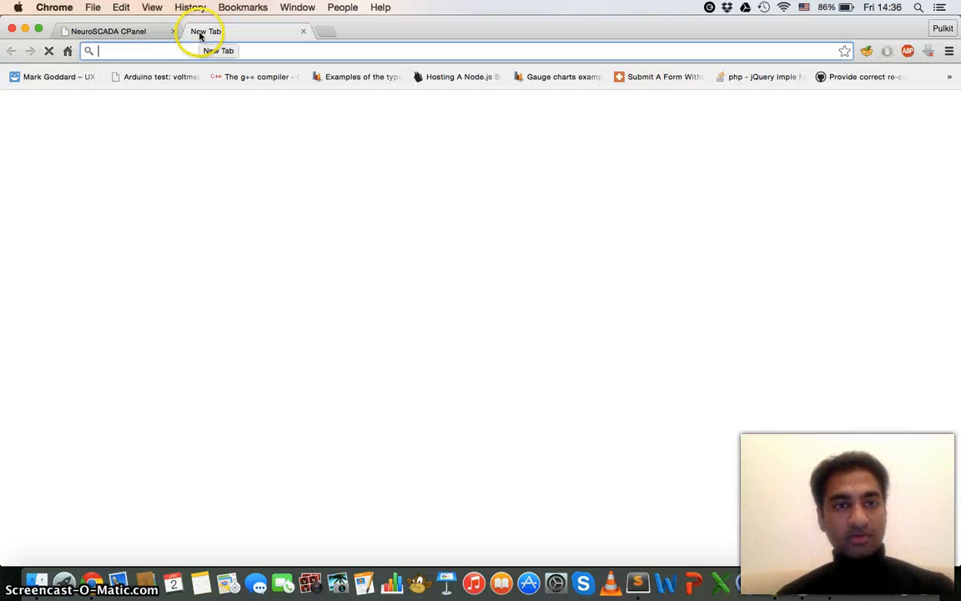
{"action": "type", "text": "techb"}
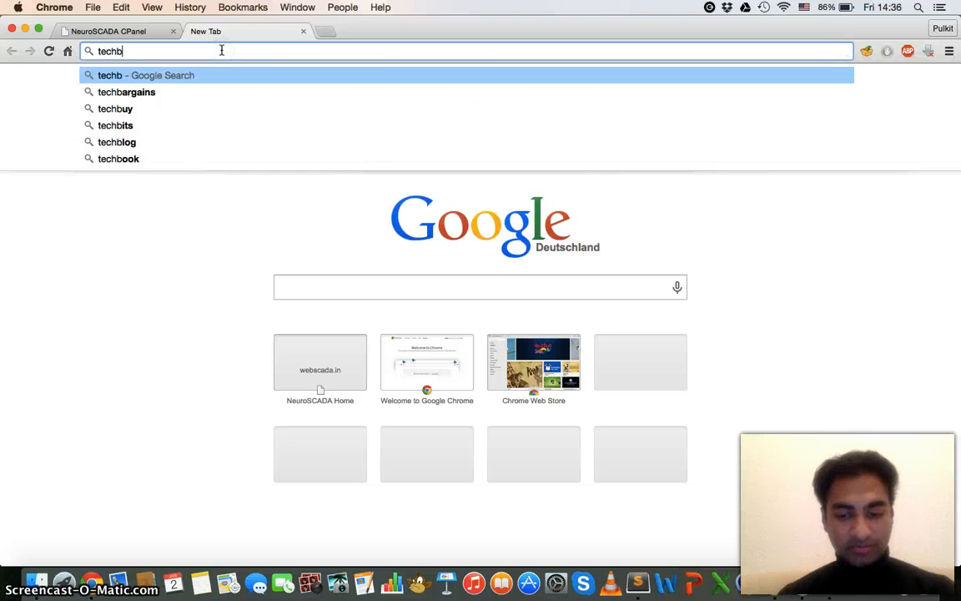
{"action": "type", "text": "log.pulkit"}
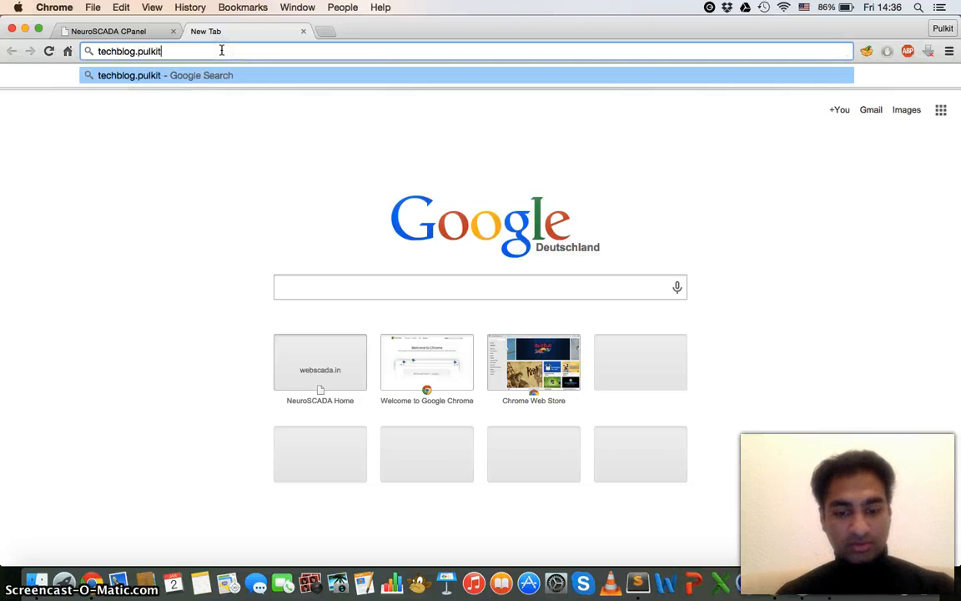
{"action": "key", "text": "Return"}
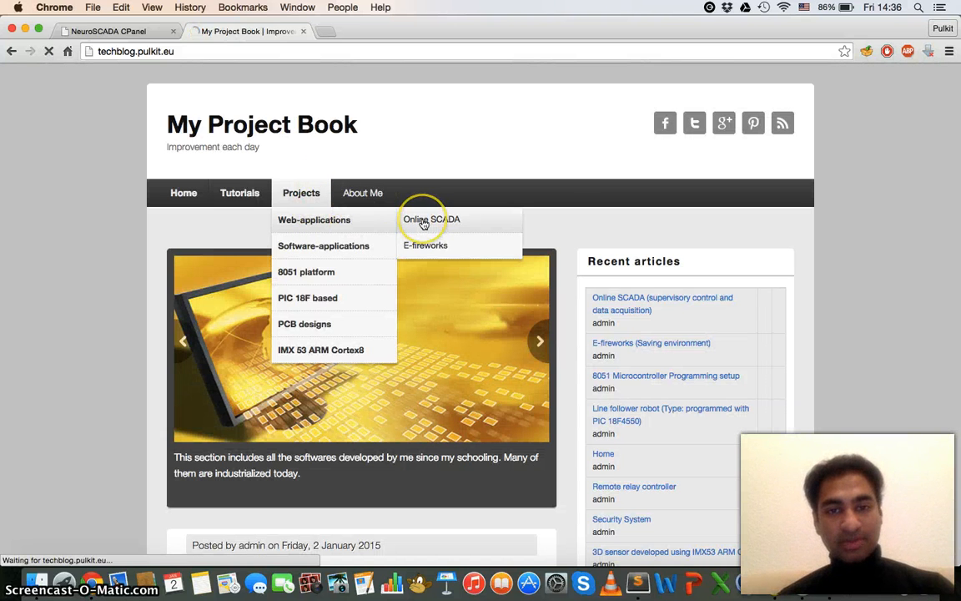
{"action": "left_click", "coordinate": [431, 219]}
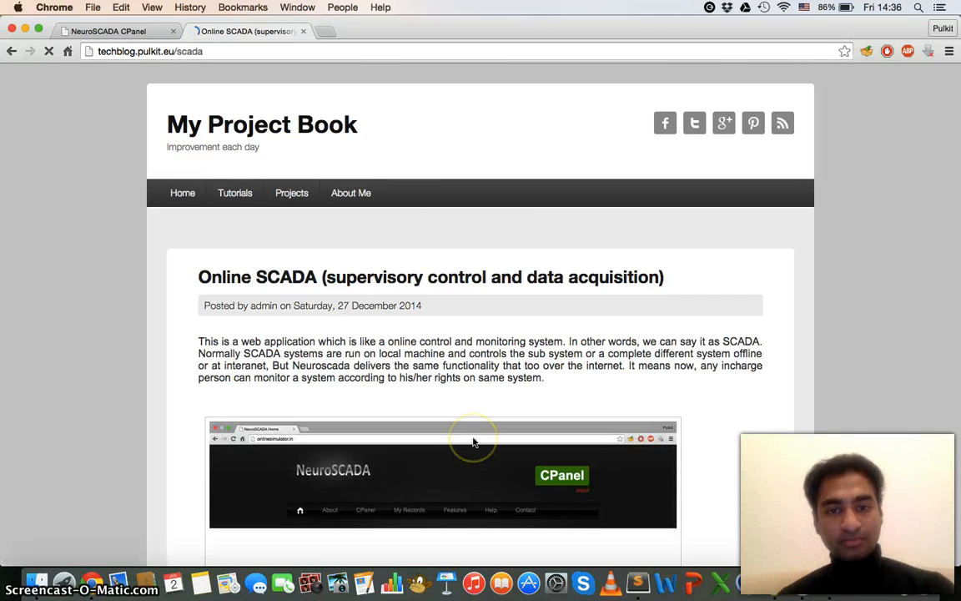
Read down the article through the topology diagram to the dashboard screenshot and Future Extensions
{"action": "scroll", "scroll_direction": "down", "scroll_amount": 3}
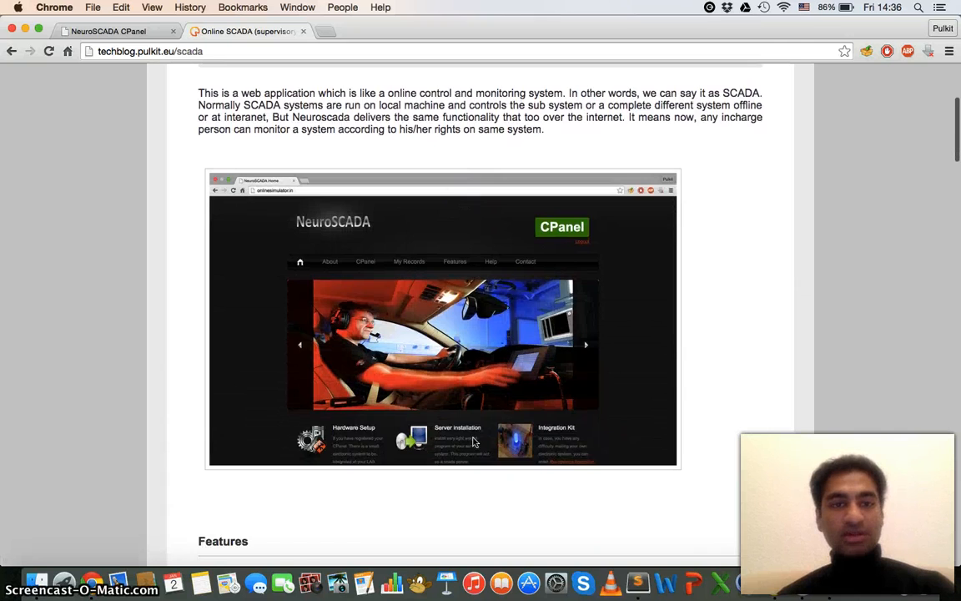
{"action": "scroll", "scroll_direction": "down", "scroll_amount": 3}
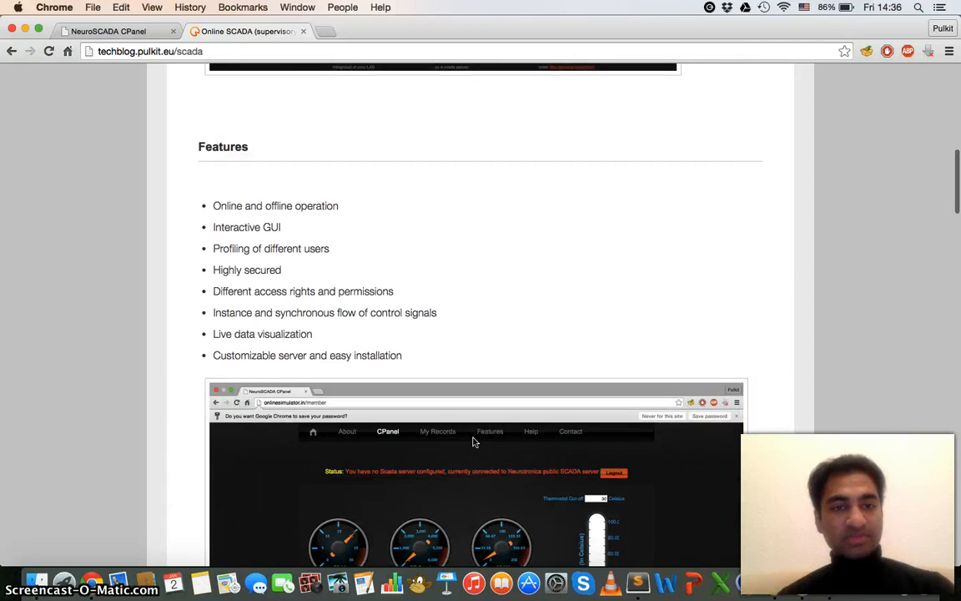
{"action": "scroll", "scroll_direction": "down", "scroll_amount": 3}
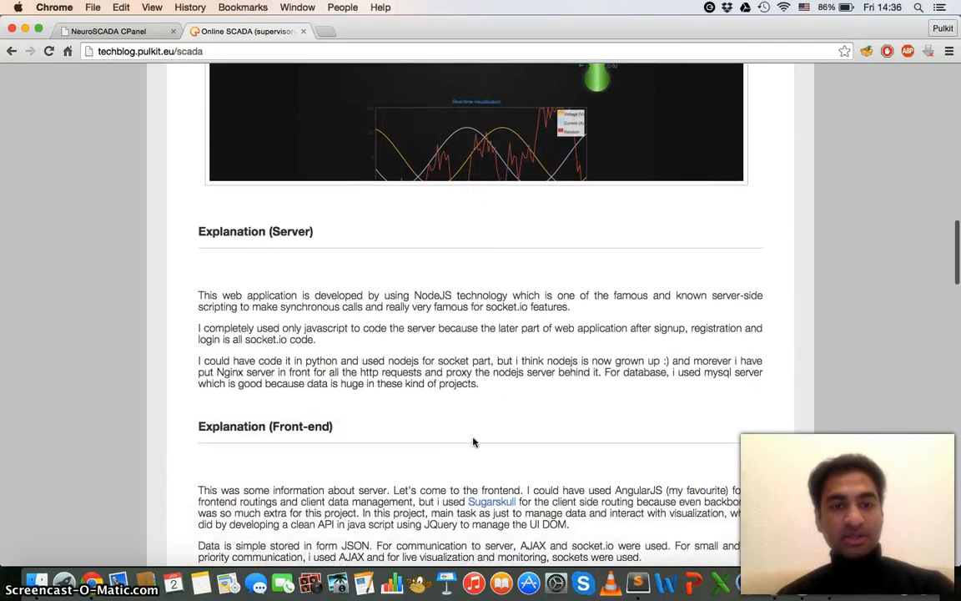
{"action": "scroll", "scroll_direction": "down", "scroll_amount": 3}
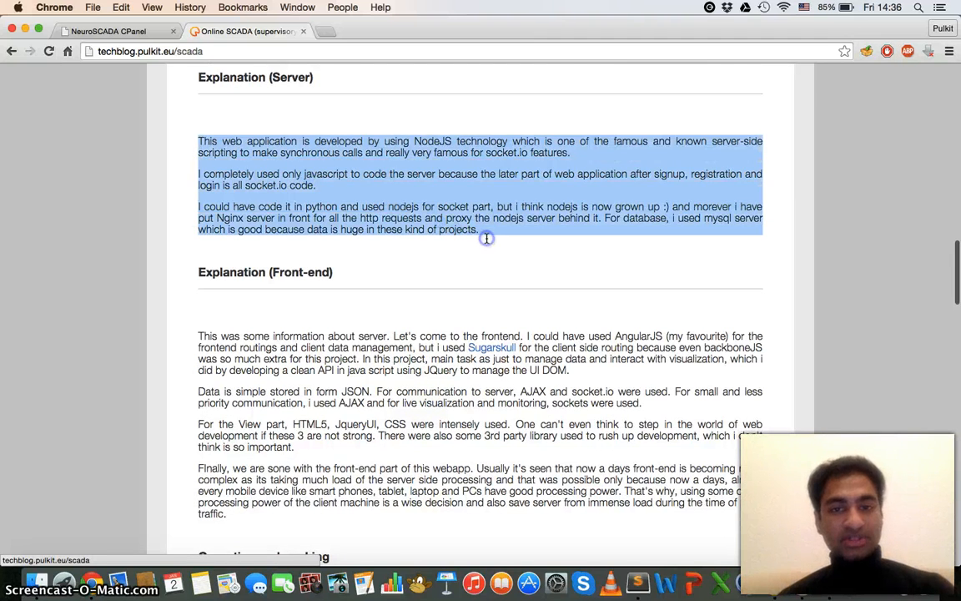
{"action": "scroll", "scroll_direction": "down", "scroll_amount": 3}
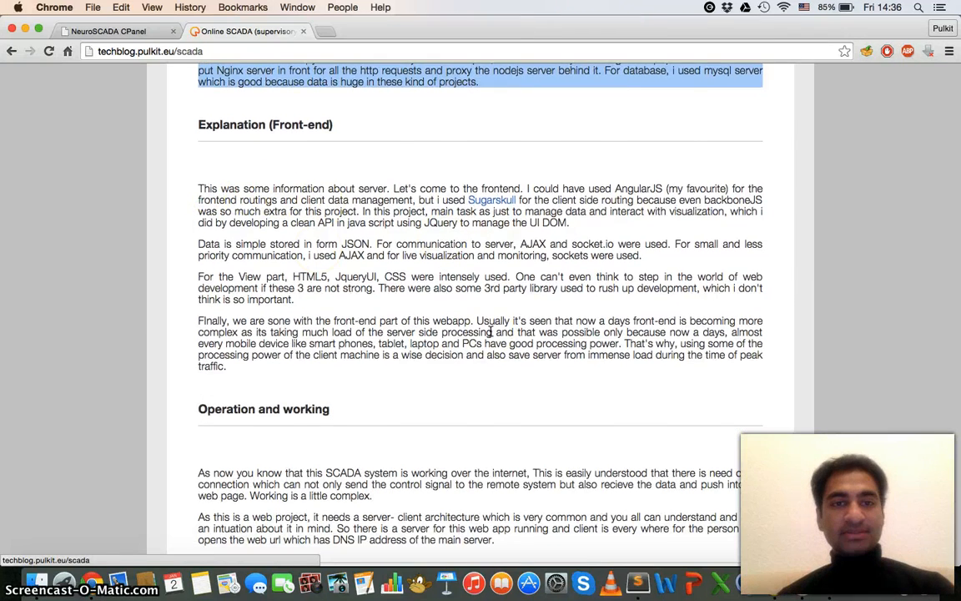
{"action": "scroll", "scroll_direction": "down", "scroll_amount": 3}
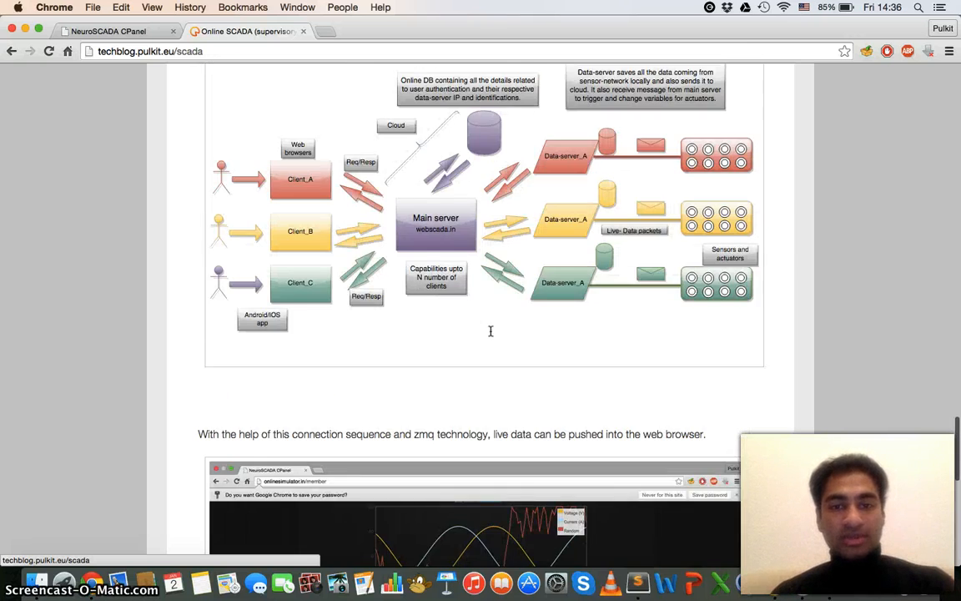
{"action": "scroll", "scroll_direction": "up", "scroll_amount": 3}
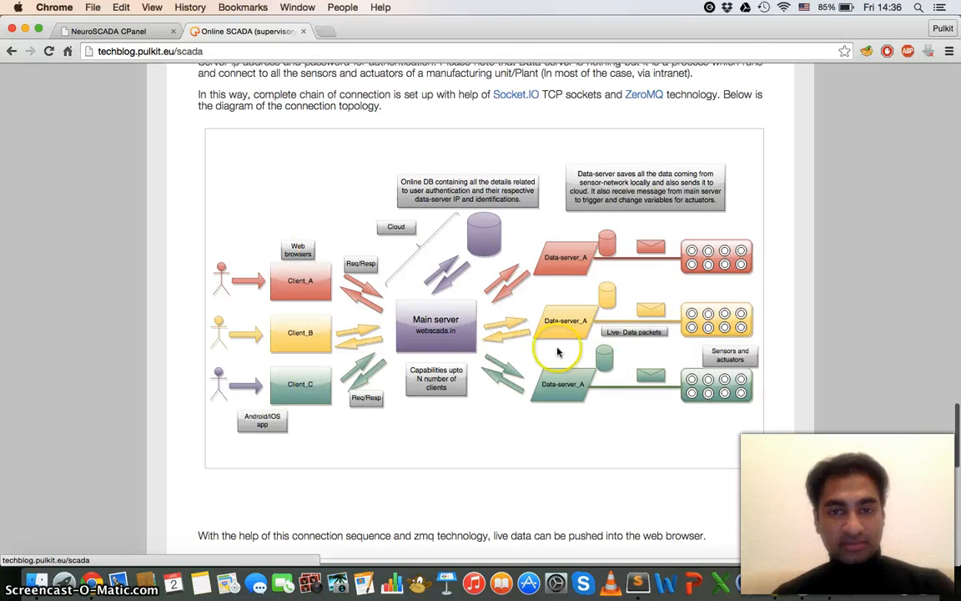
{"action": "mouse_move", "coordinate": [498, 364]}
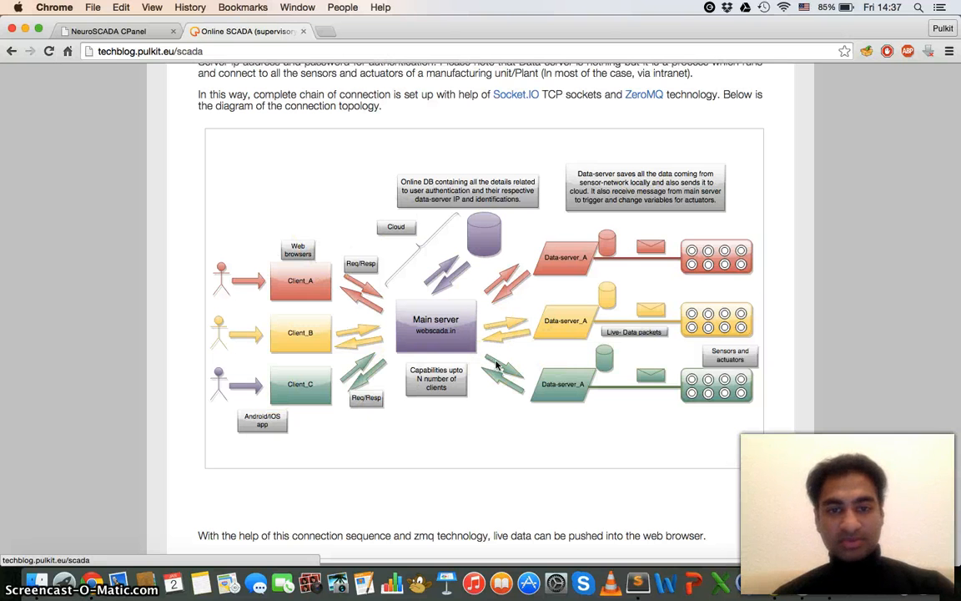
{"action": "left_click", "coordinate": [362, 267]}
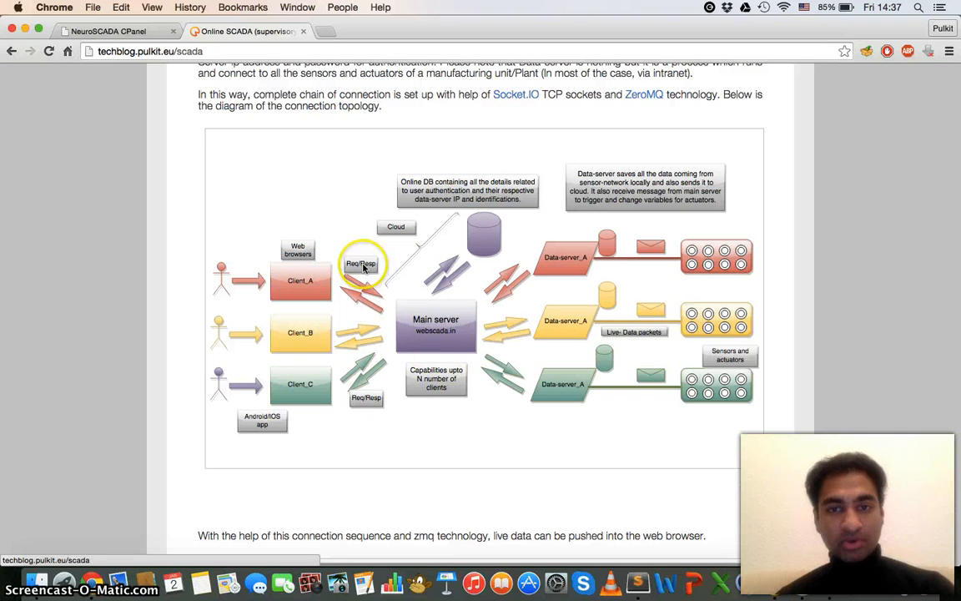
{"action": "mouse_move", "coordinate": [229, 284]}
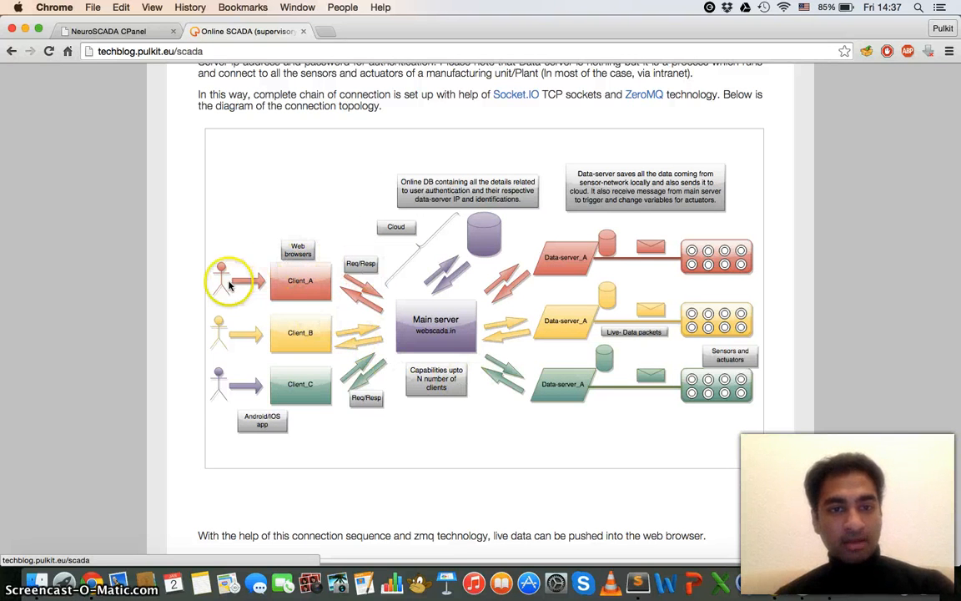
{"action": "mouse_move", "coordinate": [308, 284]}
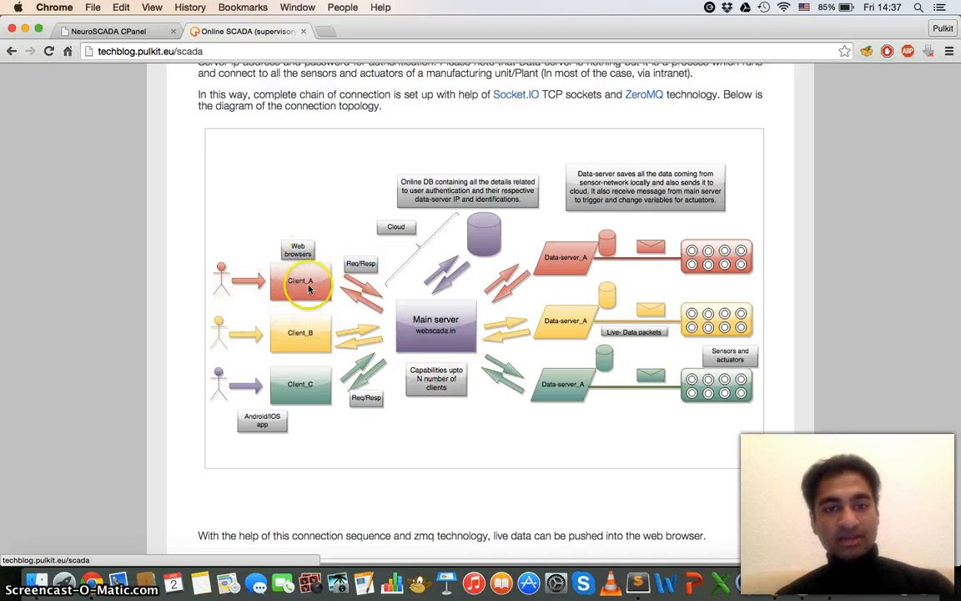
{"action": "mouse_move", "coordinate": [321, 296]}
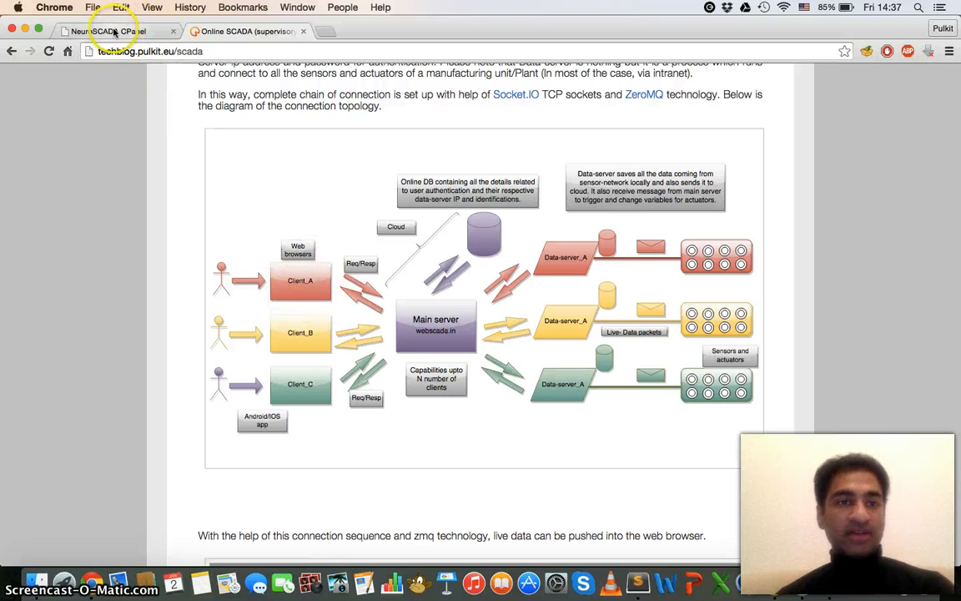
{"action": "mouse_move", "coordinate": [109, 31]}
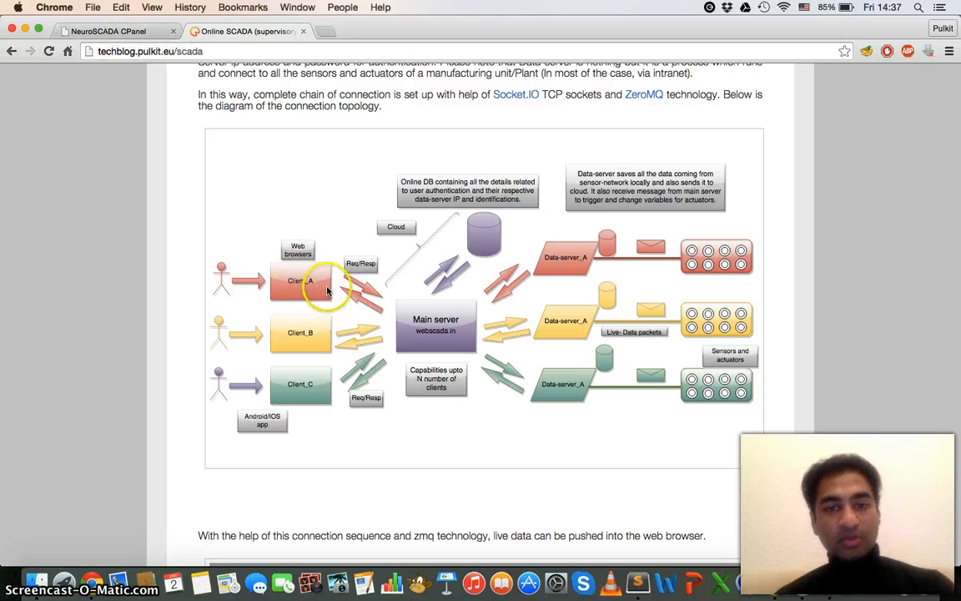
{"action": "mouse_move", "coordinate": [461, 321]}
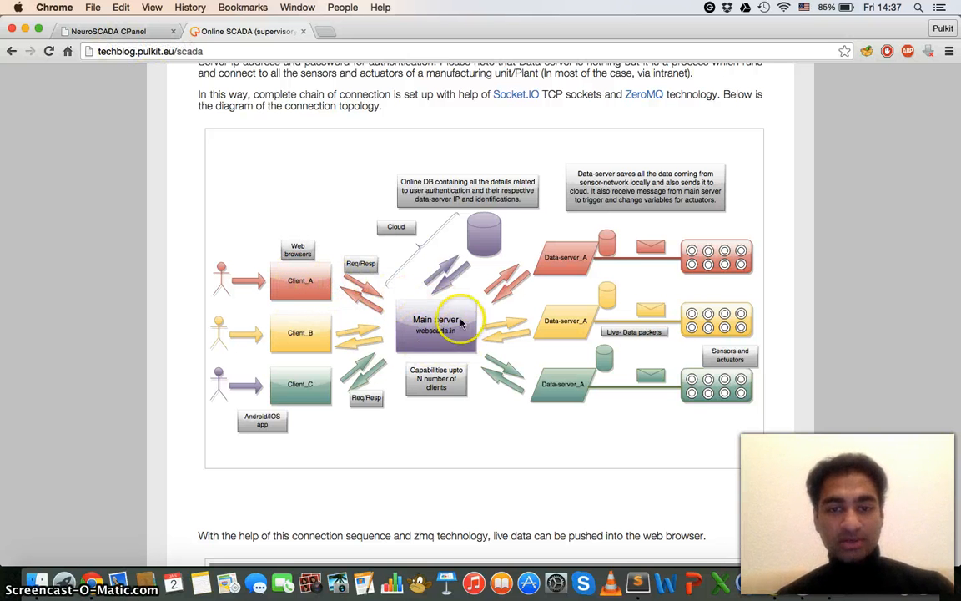
{"action": "mouse_move", "coordinate": [421, 343]}
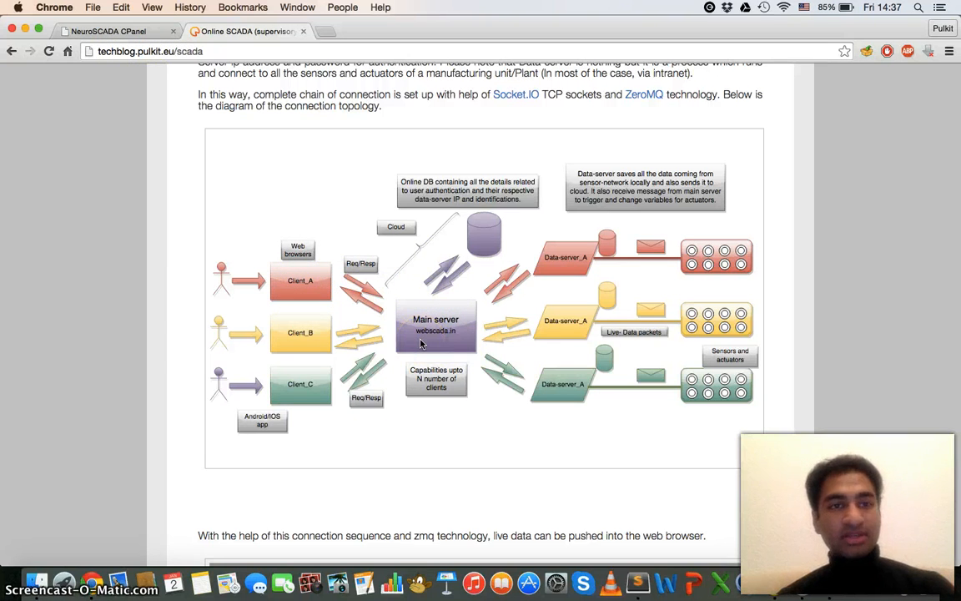
{"action": "left_click", "coordinate": [436, 340]}
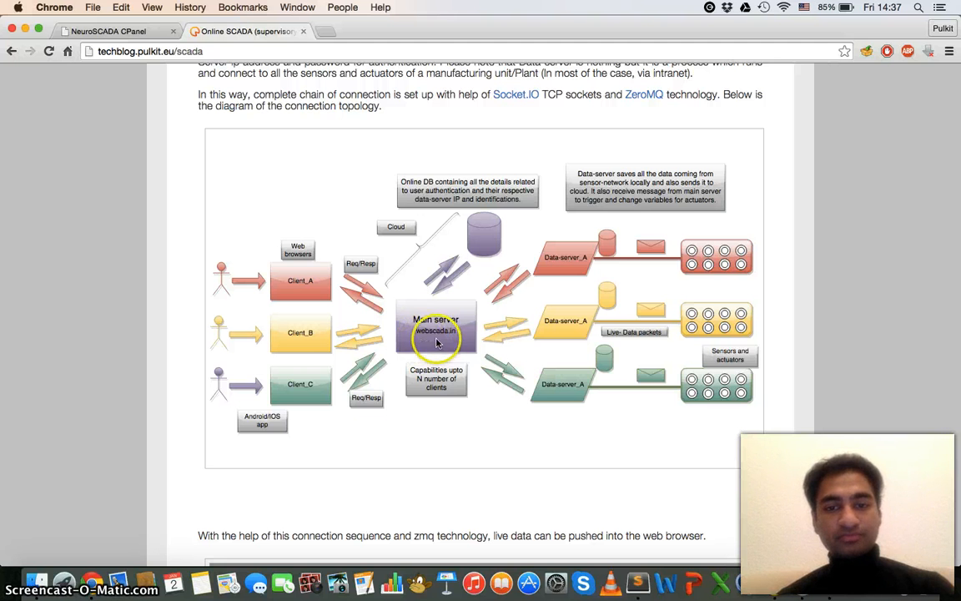
{"action": "mouse_move", "coordinate": [443, 398]}
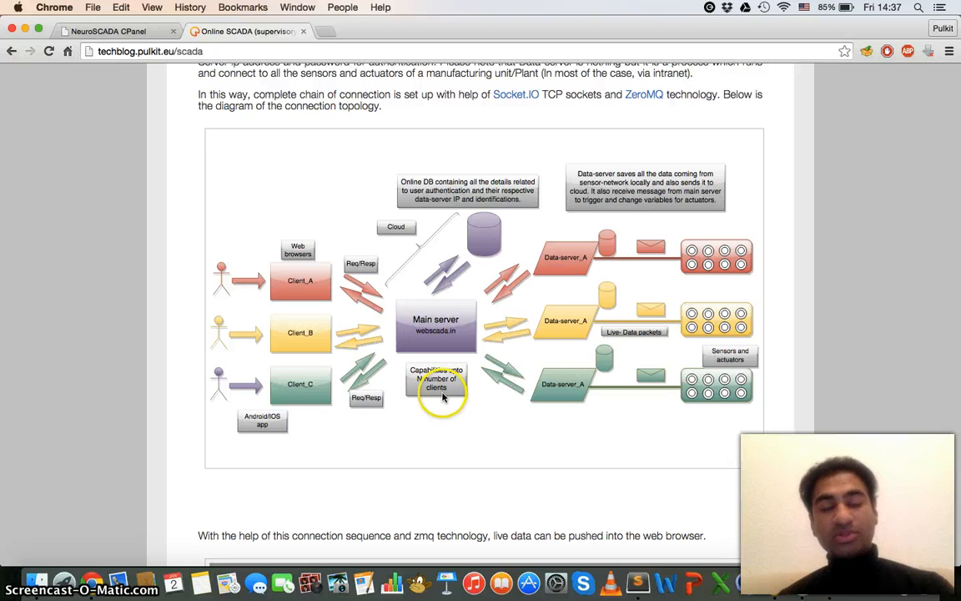
{"action": "mouse_move", "coordinate": [316, 280]}
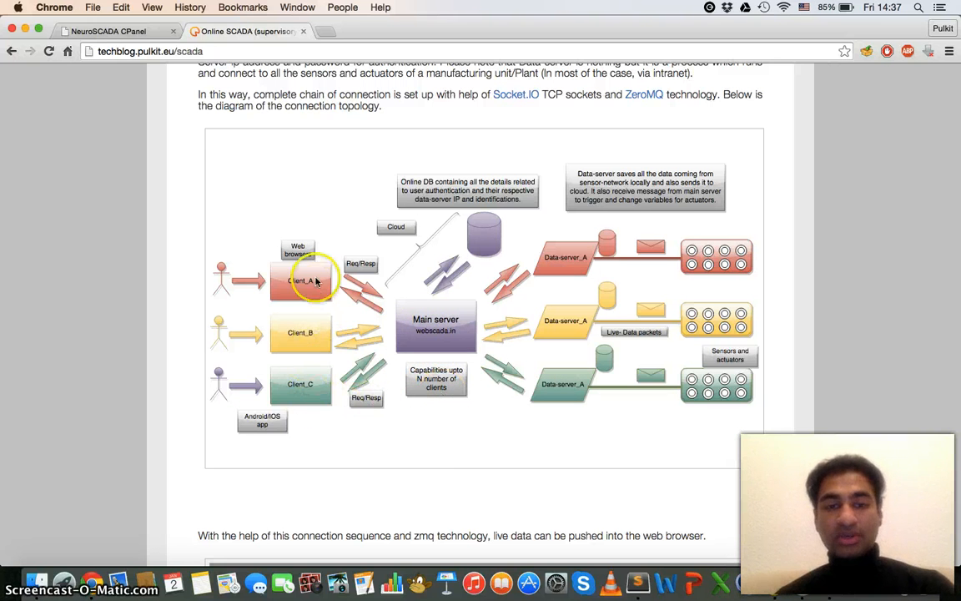
{"action": "mouse_move", "coordinate": [397, 311]}
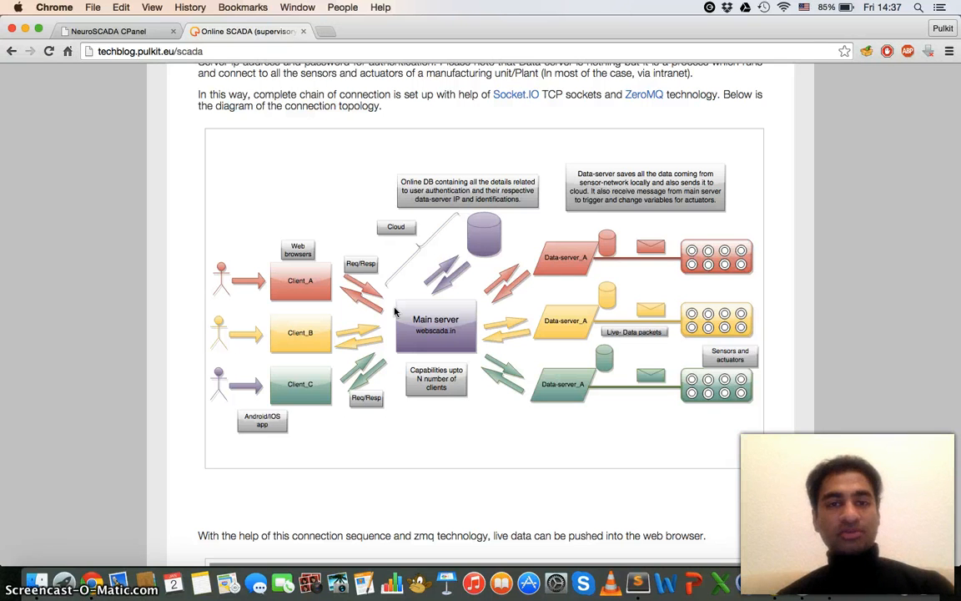
{"action": "mouse_move", "coordinate": [486, 221]}
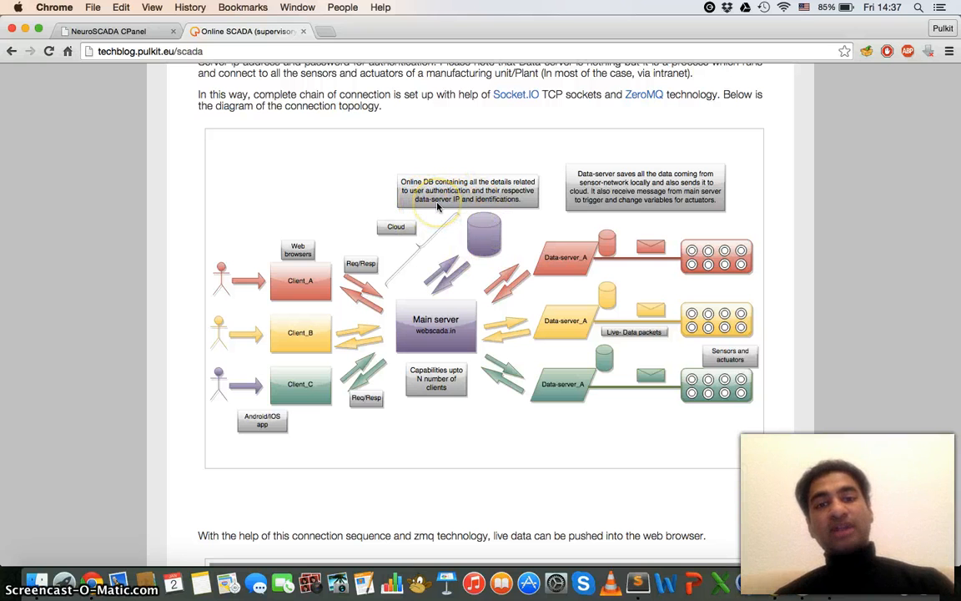
{"action": "mouse_move", "coordinate": [548, 239]}
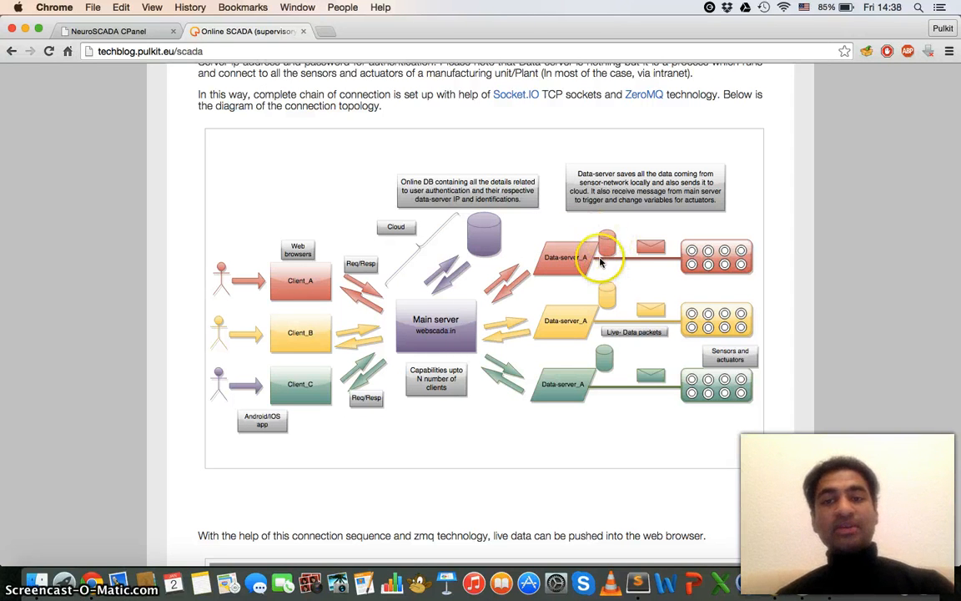
{"action": "mouse_move", "coordinate": [739, 263]}
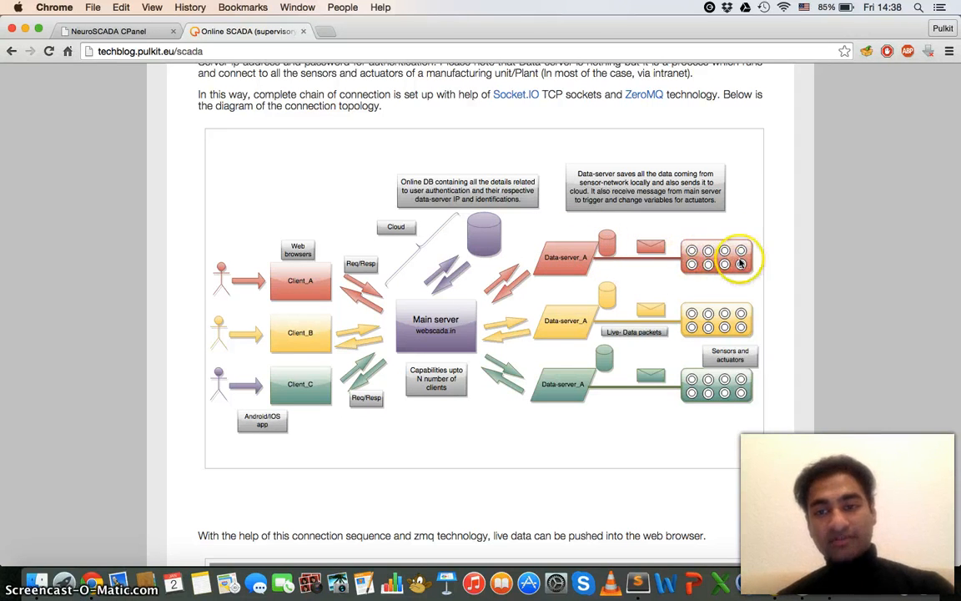
{"action": "mouse_move", "coordinate": [716, 273]}
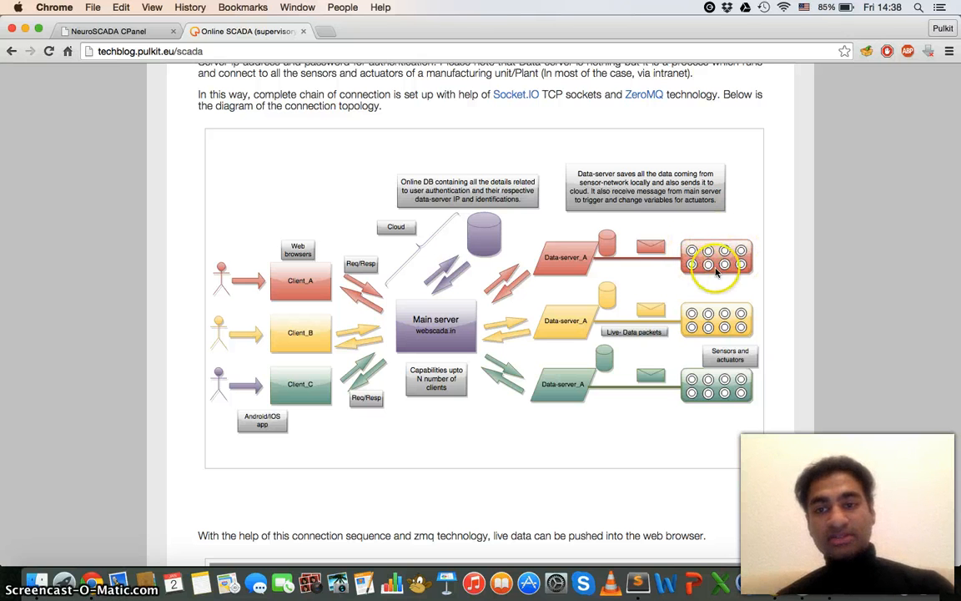
{"action": "mouse_move", "coordinate": [692, 248]}
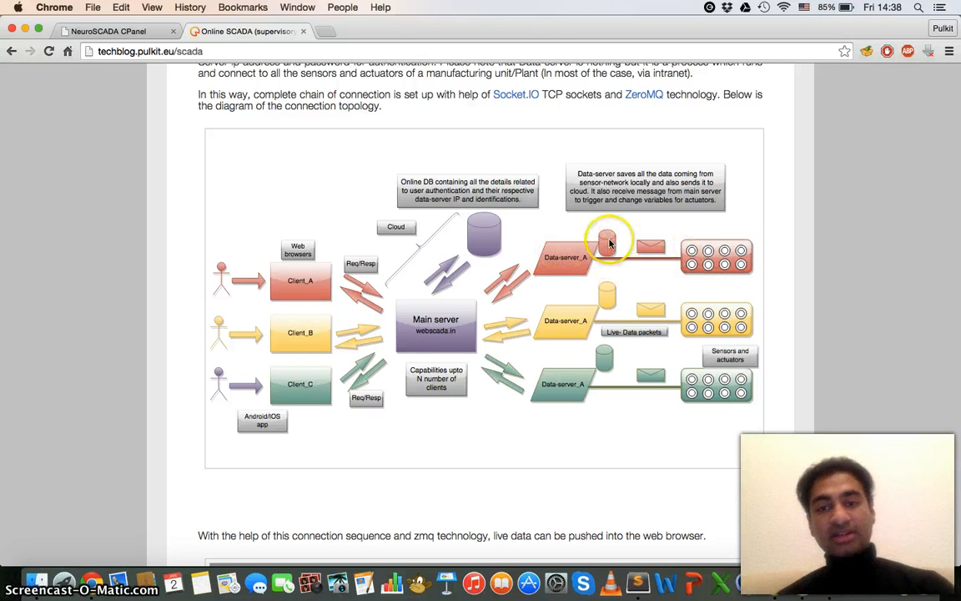
{"action": "mouse_move", "coordinate": [500, 292]}
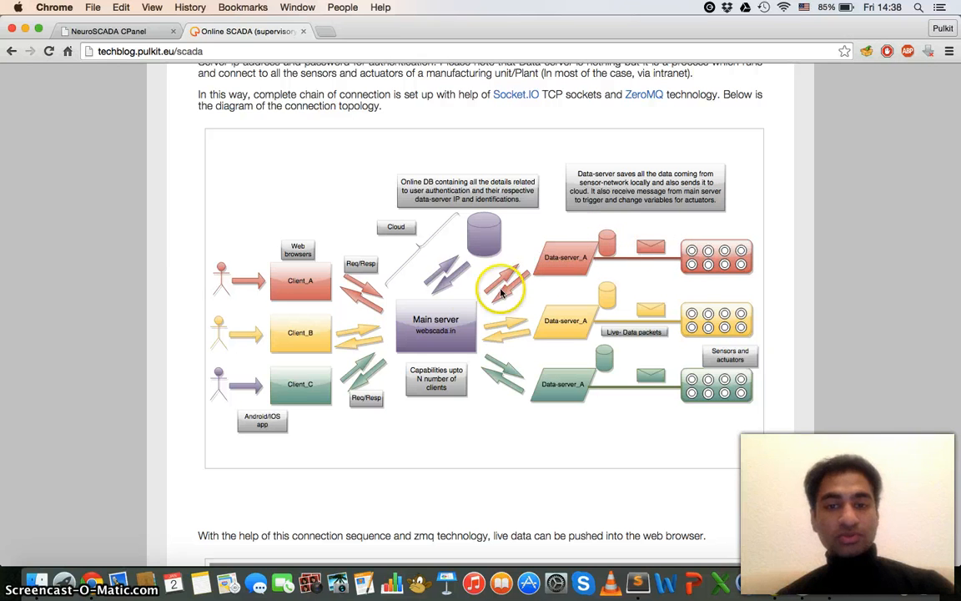
{"action": "mouse_move", "coordinate": [455, 334]}
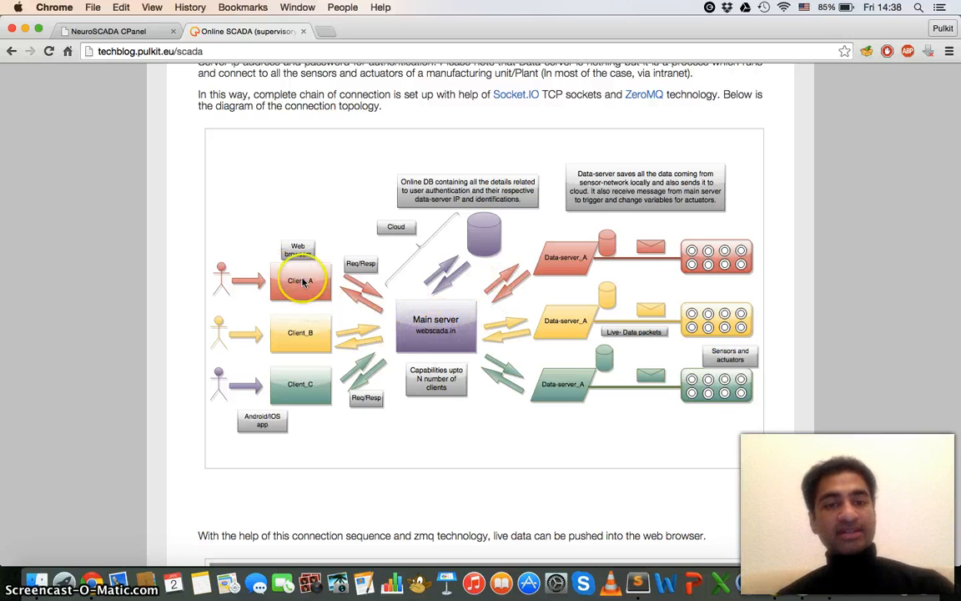
{"action": "mouse_move", "coordinate": [557, 250]}
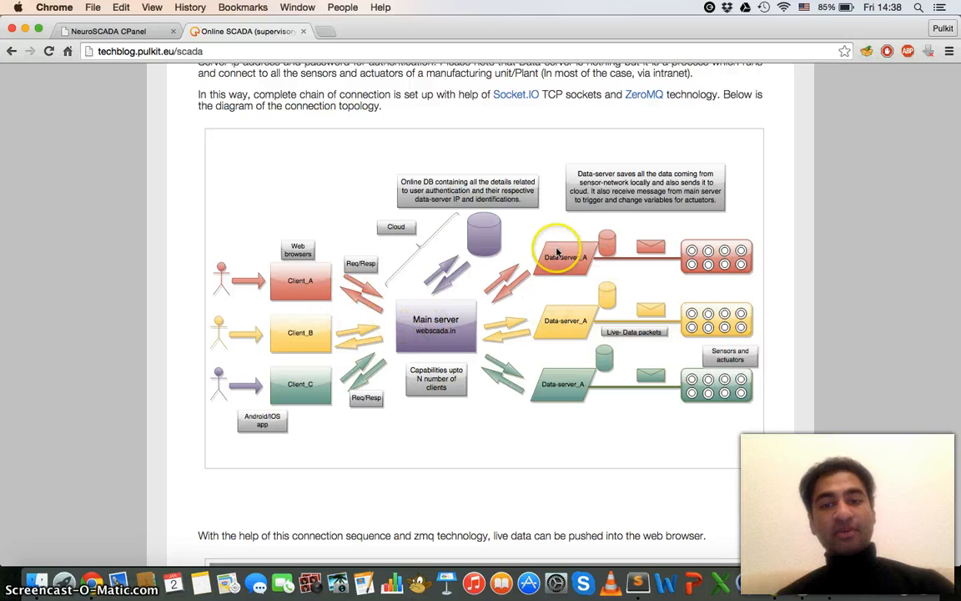
{"action": "mouse_move", "coordinate": [584, 272]}
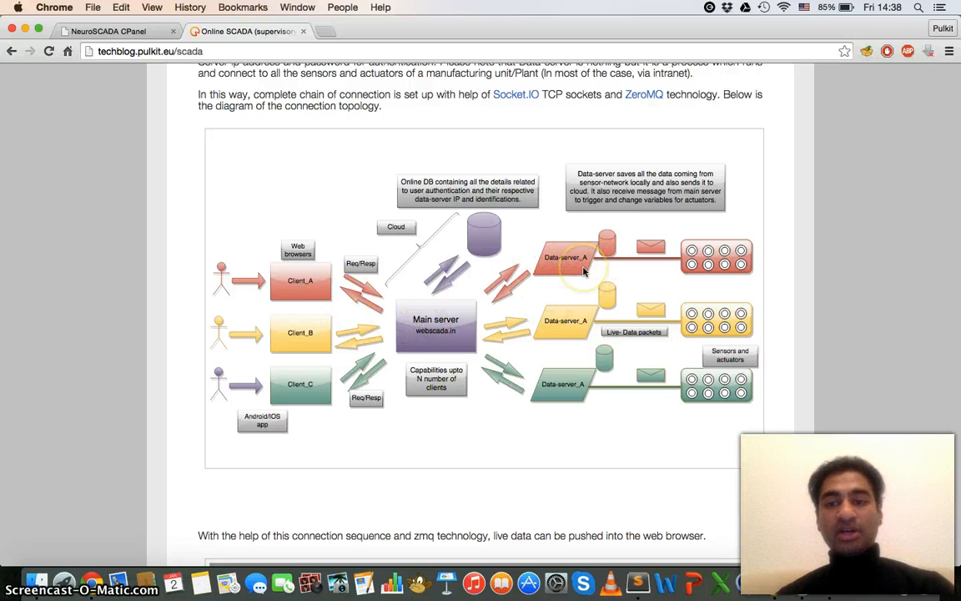
{"action": "scroll", "scroll_direction": "up", "scroll_amount": 3}
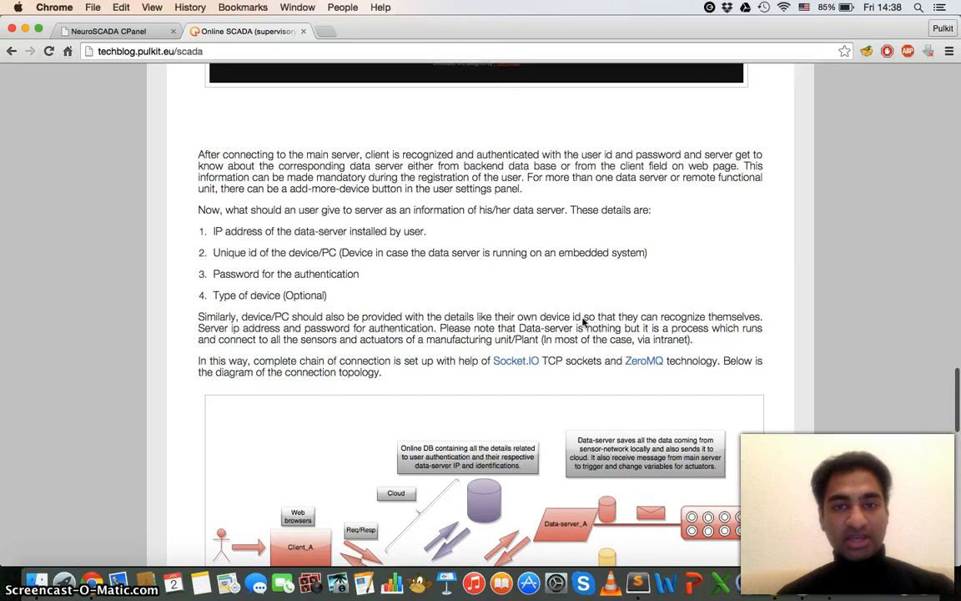
{"action": "scroll", "scroll_direction": "down", "scroll_amount": 3}
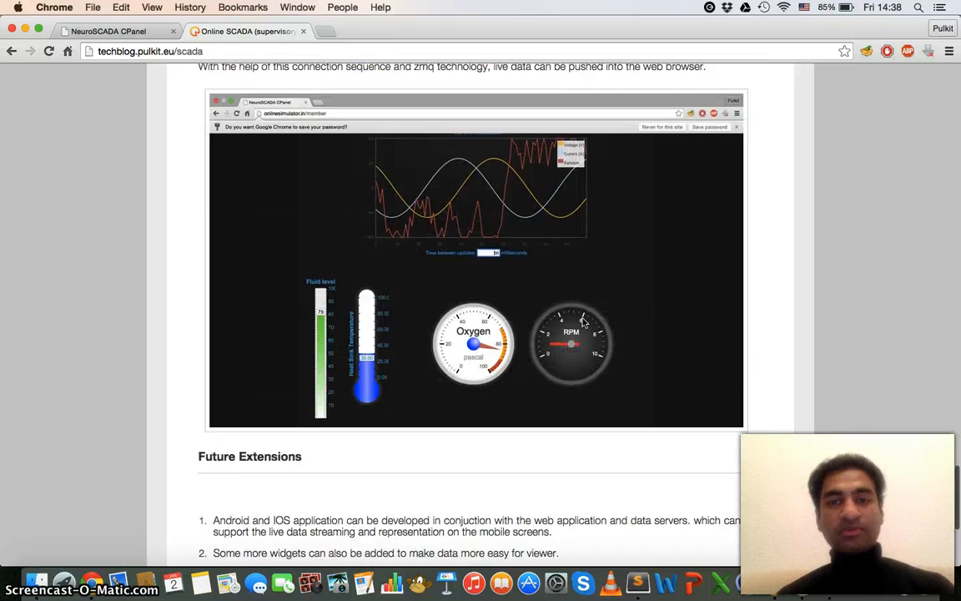
Switch back to the NeuroSCADA CPanel tab and scroll to its live voltage, current and power gauges
{"action": "left_click", "coordinate": [118, 30]}
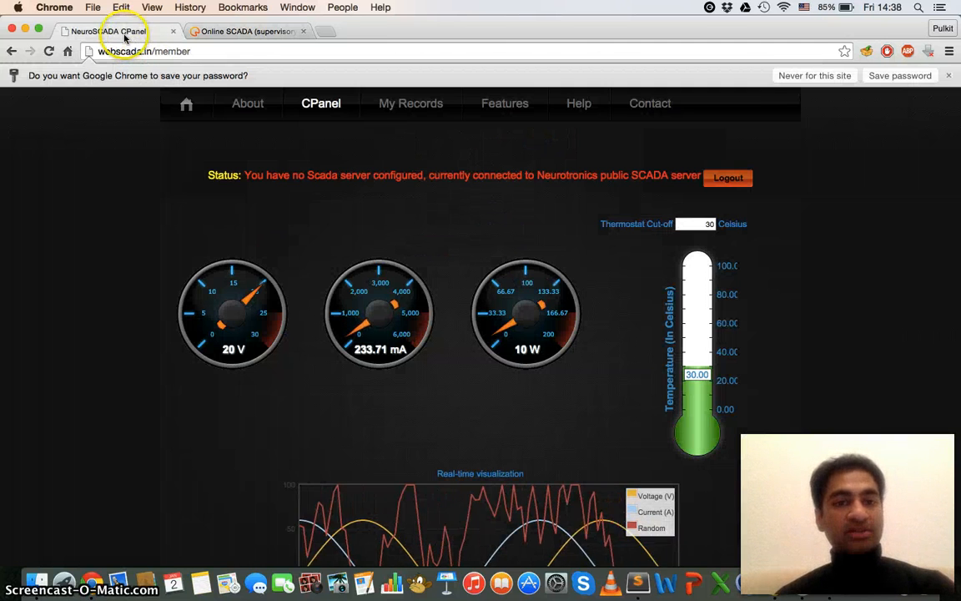
{"action": "scroll", "scroll_direction": "down", "scroll_amount": 3}
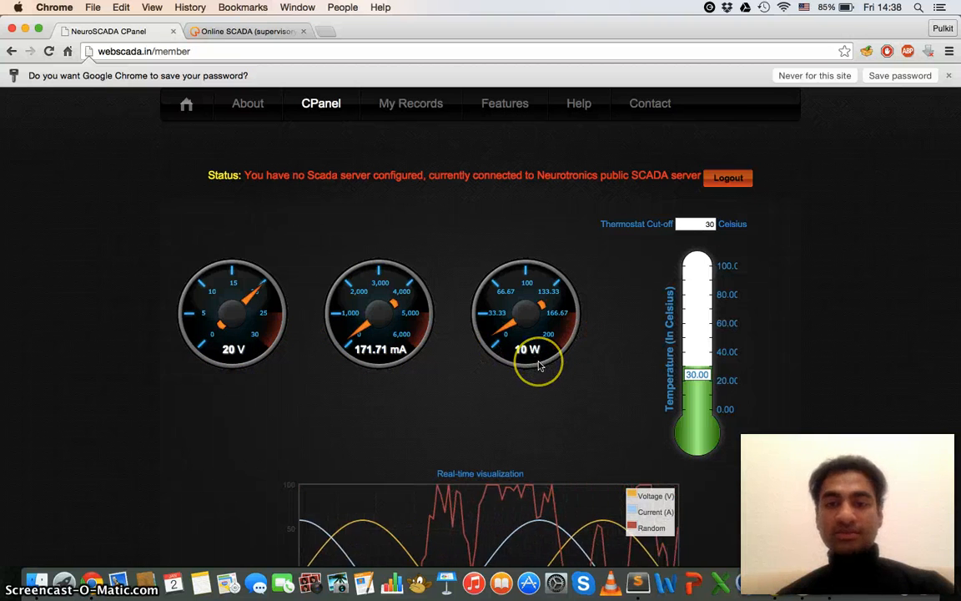
{"action": "mouse_move", "coordinate": [593, 346]}
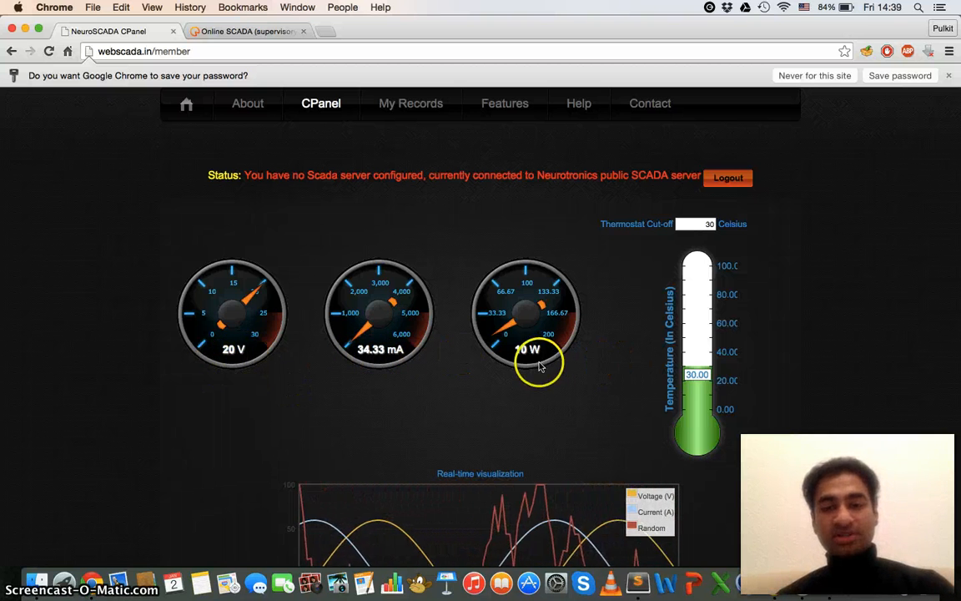
Drag the thermostat level upward so the cut-off reads 40 Celsius instead of 30
{"action": "scroll", "scroll_direction": "down", "scroll_amount": 3}
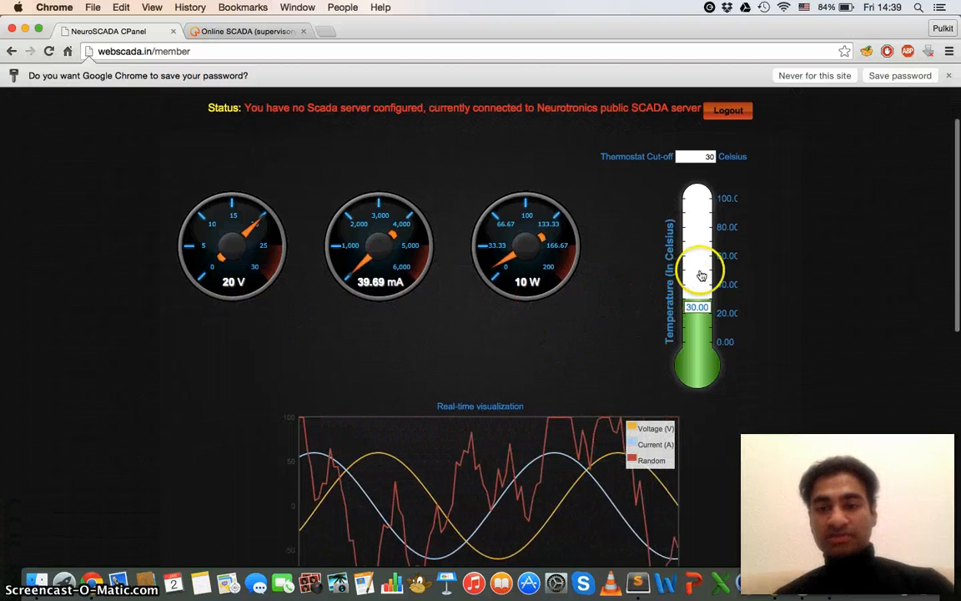
{"action": "left_click_drag", "start_coordinate": [697, 307], "coordinate": [697, 284]}
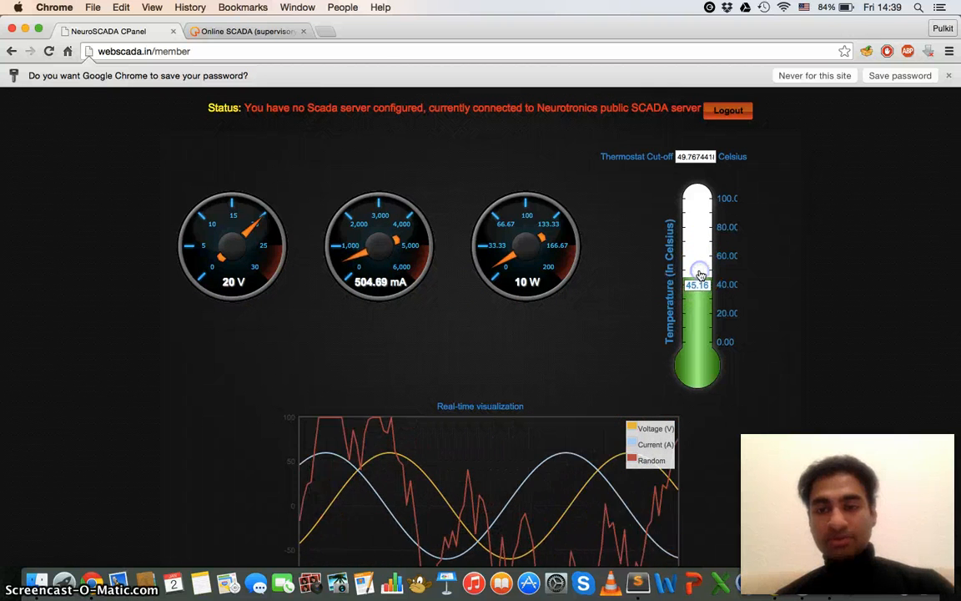
{"action": "left_click_drag", "start_coordinate": [697, 269], "coordinate": [696, 249]}
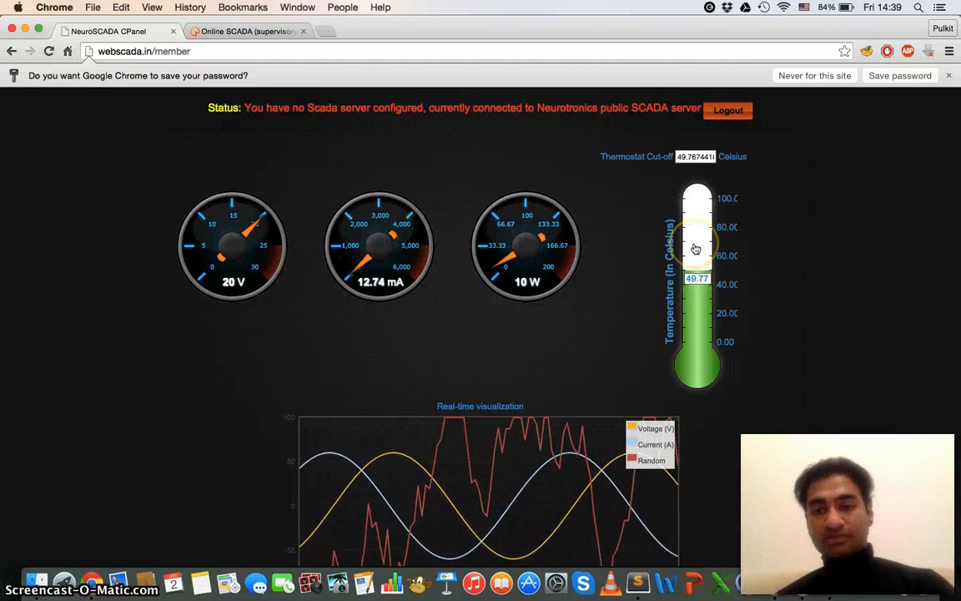
{"action": "left_click_drag", "start_coordinate": [697, 259], "coordinate": [696, 225]}
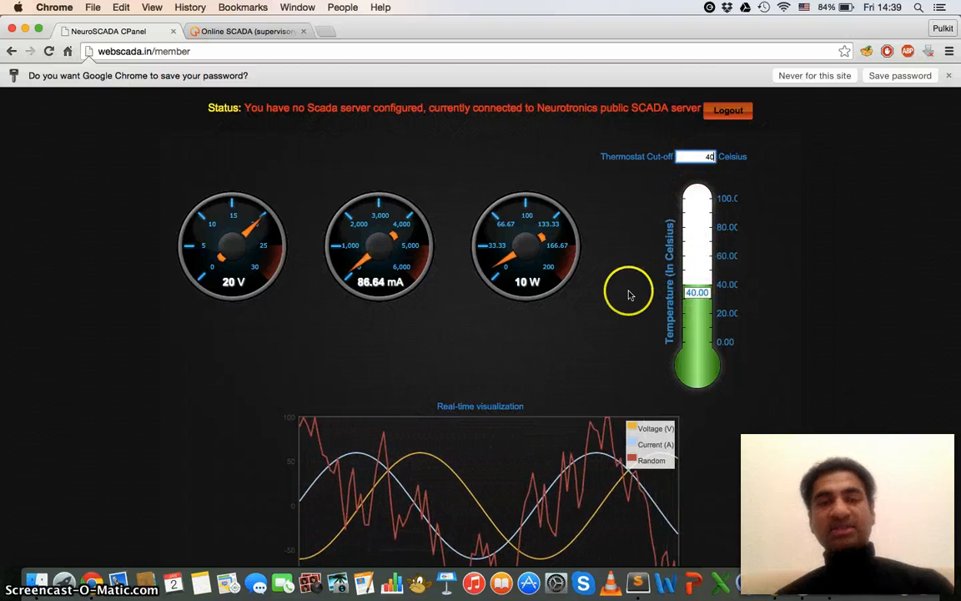
{"action": "scroll", "scroll_direction": "down", "scroll_amount": 3}
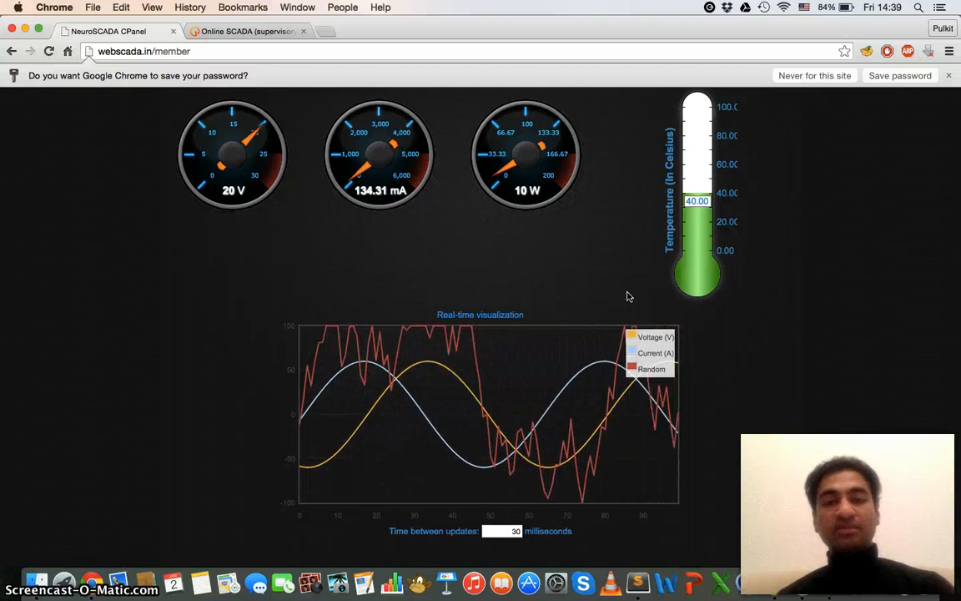
Enter 1000 in the real-time chart's 'Time between updates' milliseconds field
{"action": "scroll", "scroll_direction": "down", "scroll_amount": 3}
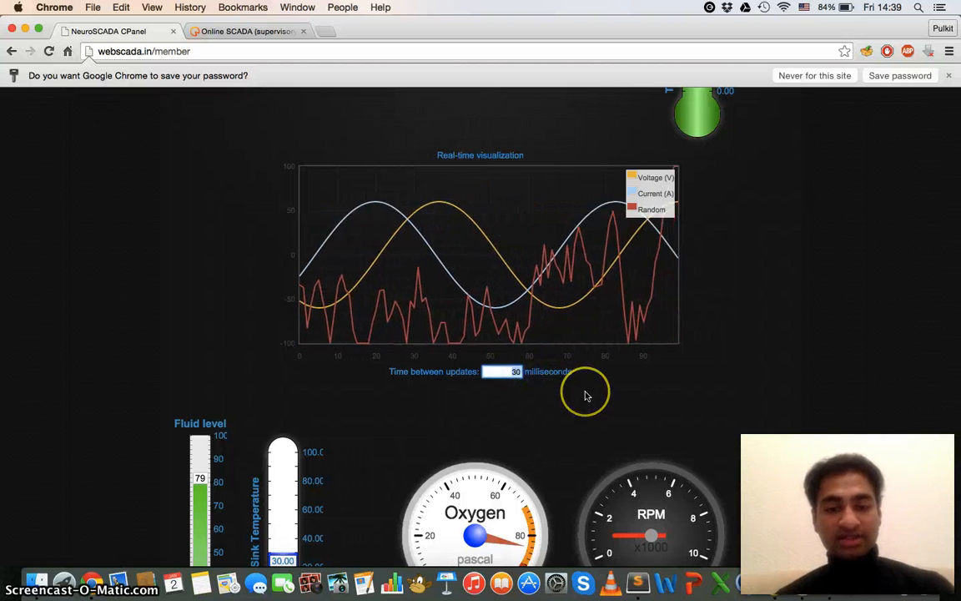
{"action": "type", "text": "100"}
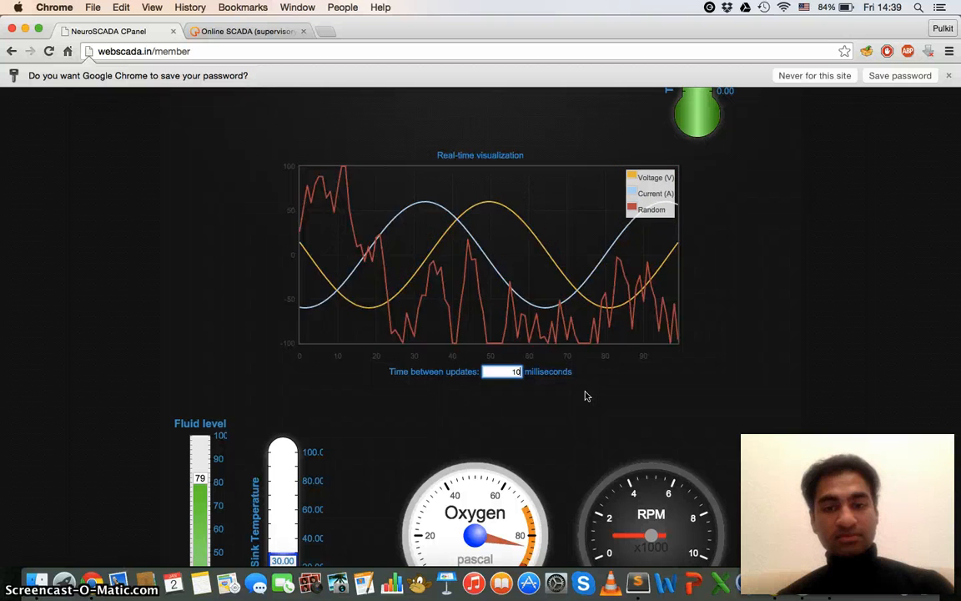
{"action": "type", "text": "1000"}
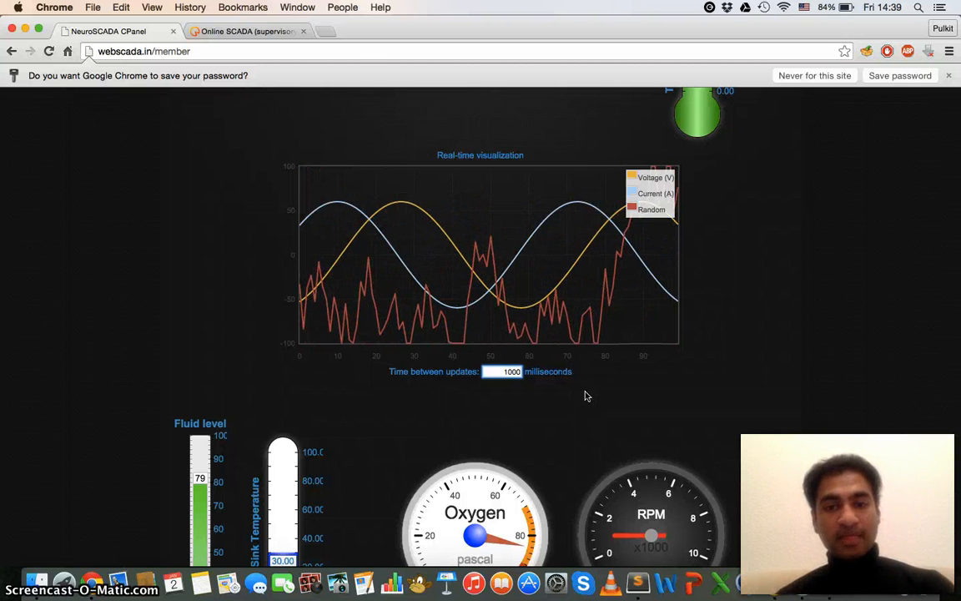
Scroll to the fluid level, oxygen and RPM widgets, where the RPM gauge reaches about 2 thousand
{"action": "scroll", "scroll_direction": "down", "scroll_amount": 3}
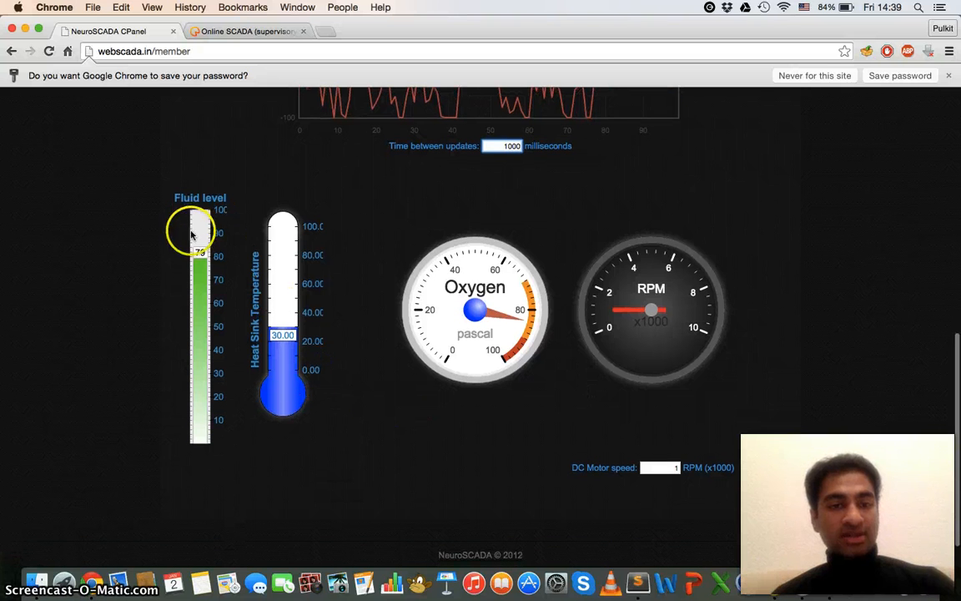
{"action": "mouse_move", "coordinate": [309, 408]}
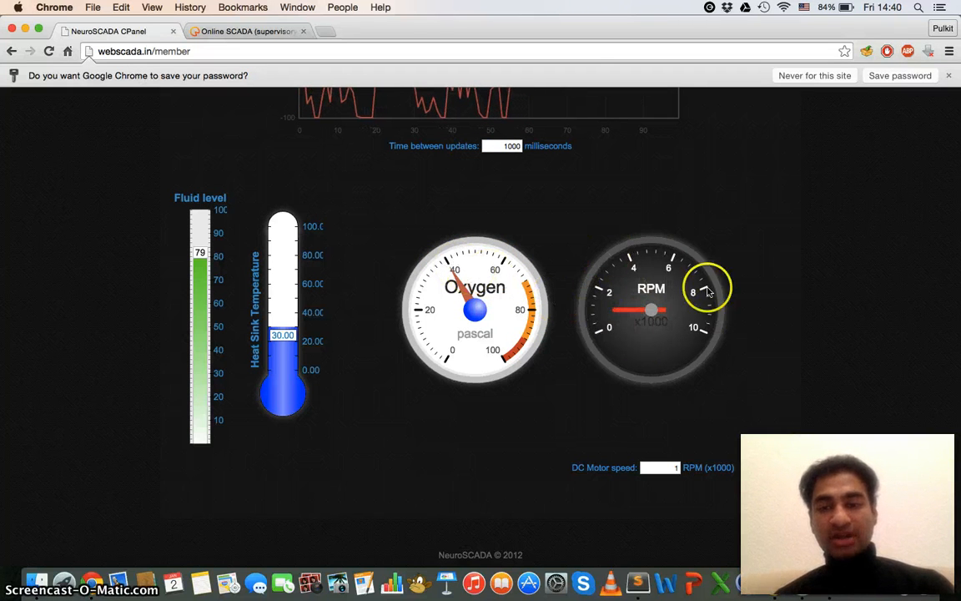
{"action": "mouse_move", "coordinate": [672, 463]}
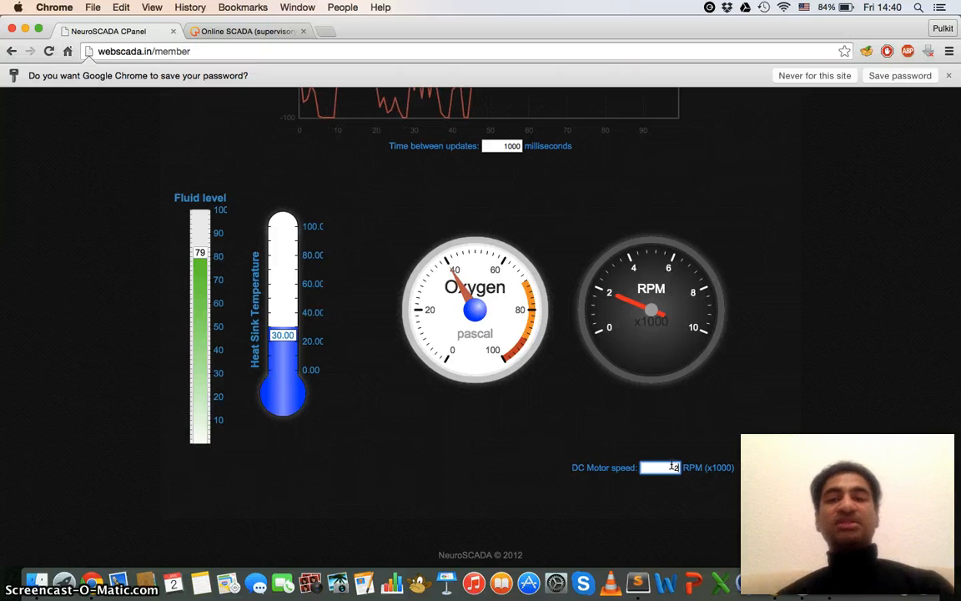
{"action": "scroll", "scroll_direction": "up", "scroll_amount": 3}
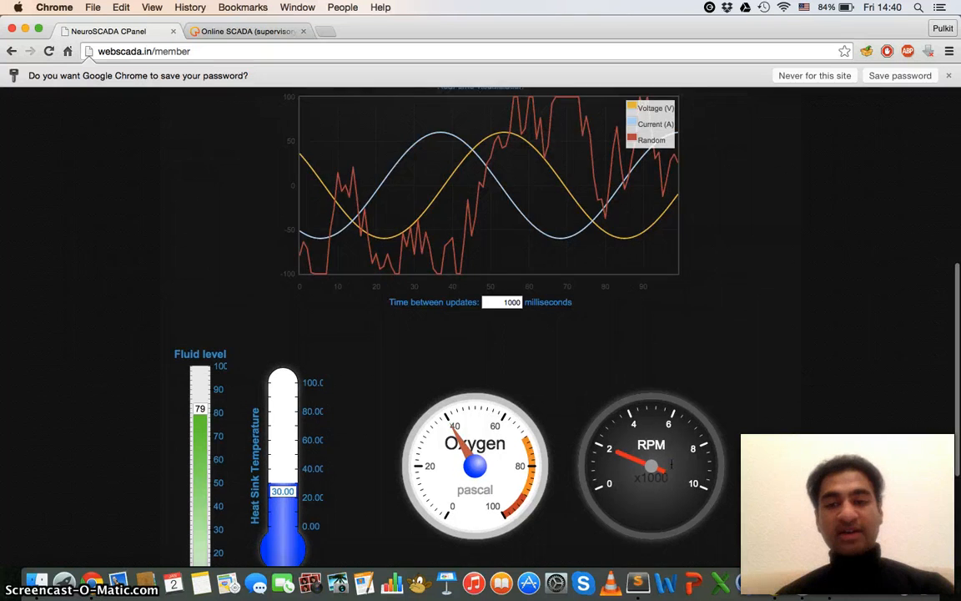
Scroll to the top of CPanel, showing 20 V, 84.6 mA and 10 W
{"action": "scroll", "scroll_direction": "up", "scroll_amount": 3}
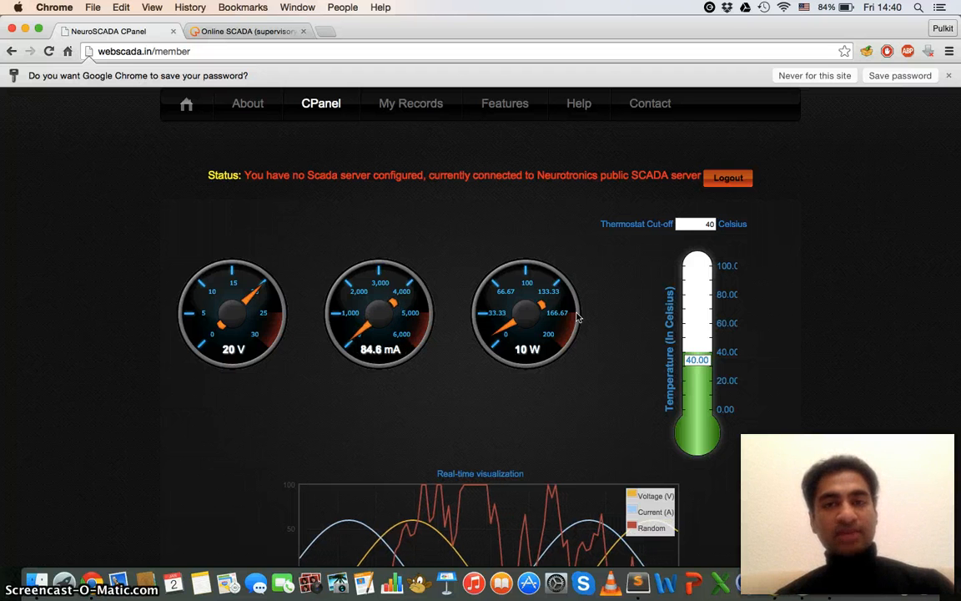
{"action": "mouse_move", "coordinate": [605, 265]}
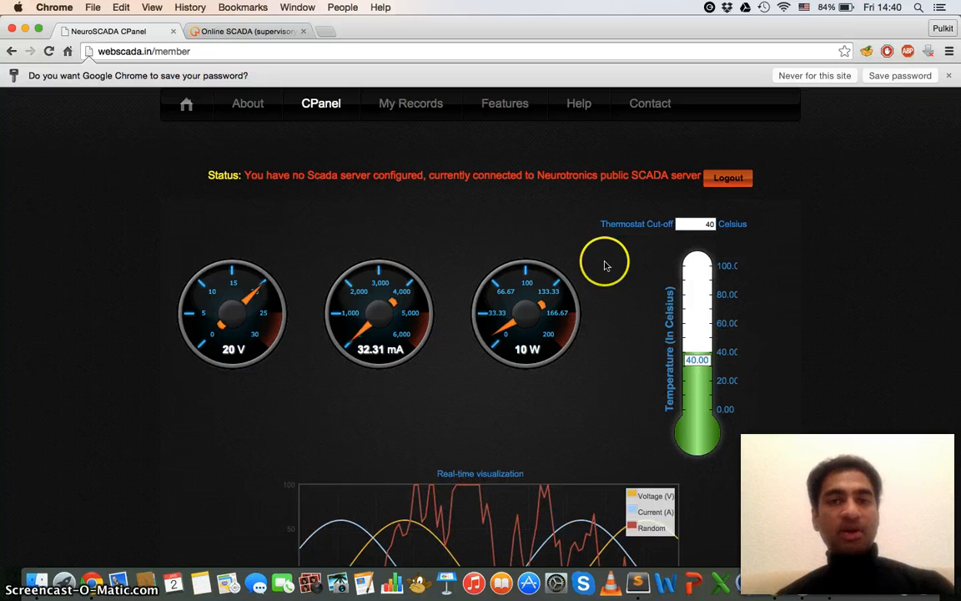
{"action": "mouse_move", "coordinate": [728, 178]}
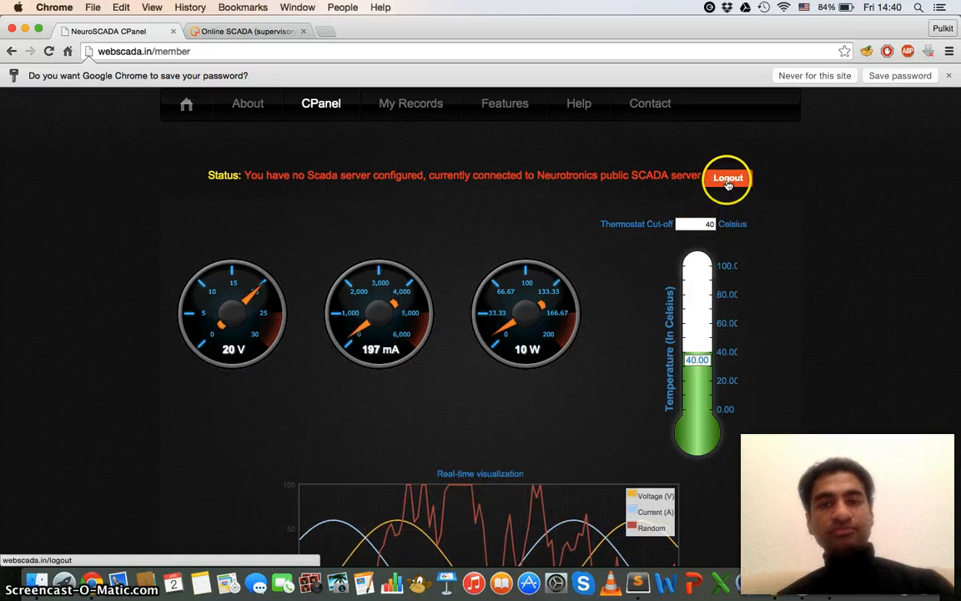